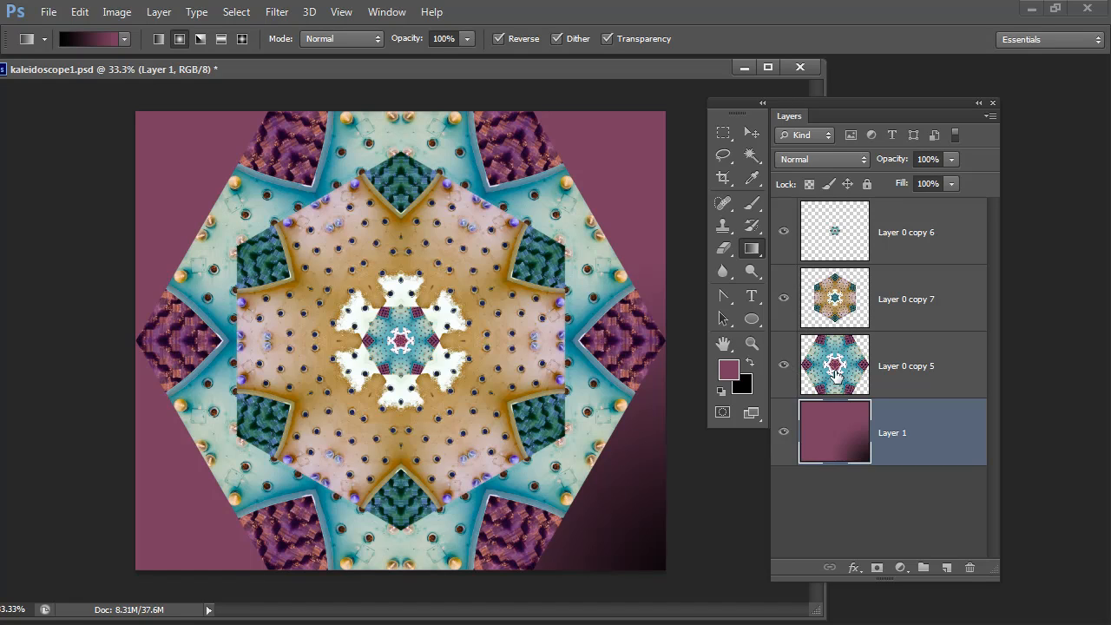
pyautogui.moveTo(870, 224)
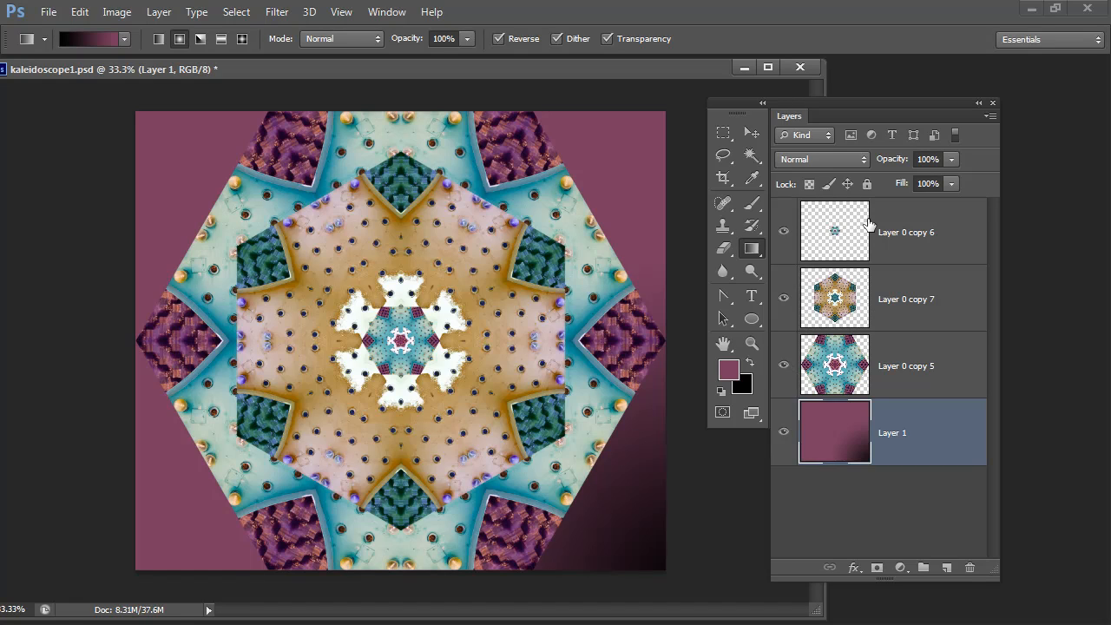
pyautogui.moveTo(318, 349)
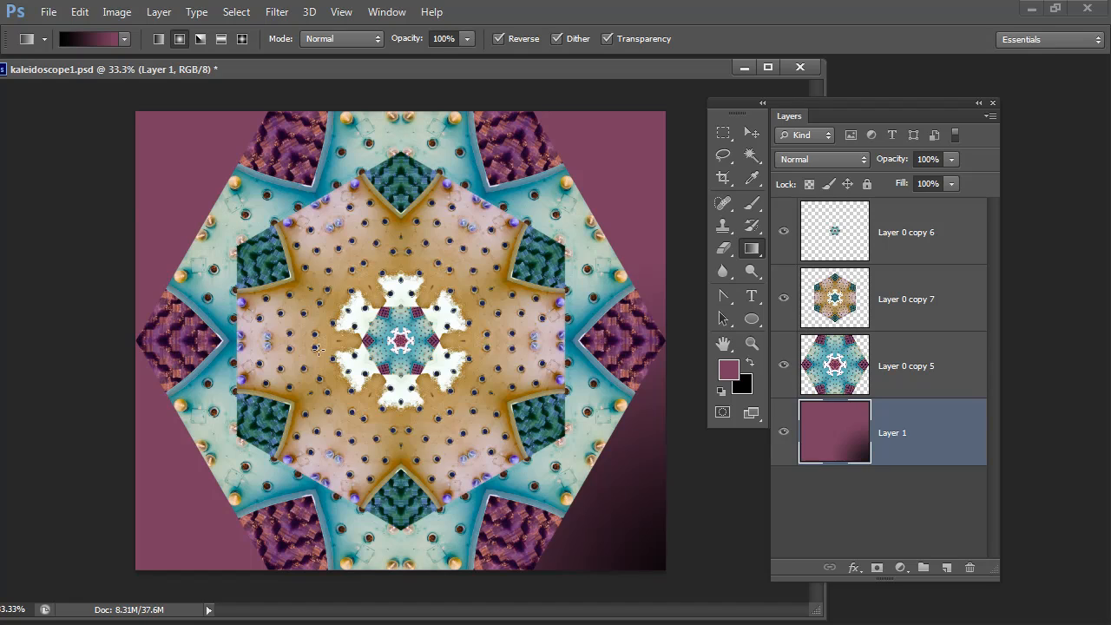
pyautogui.moveTo(521, 247)
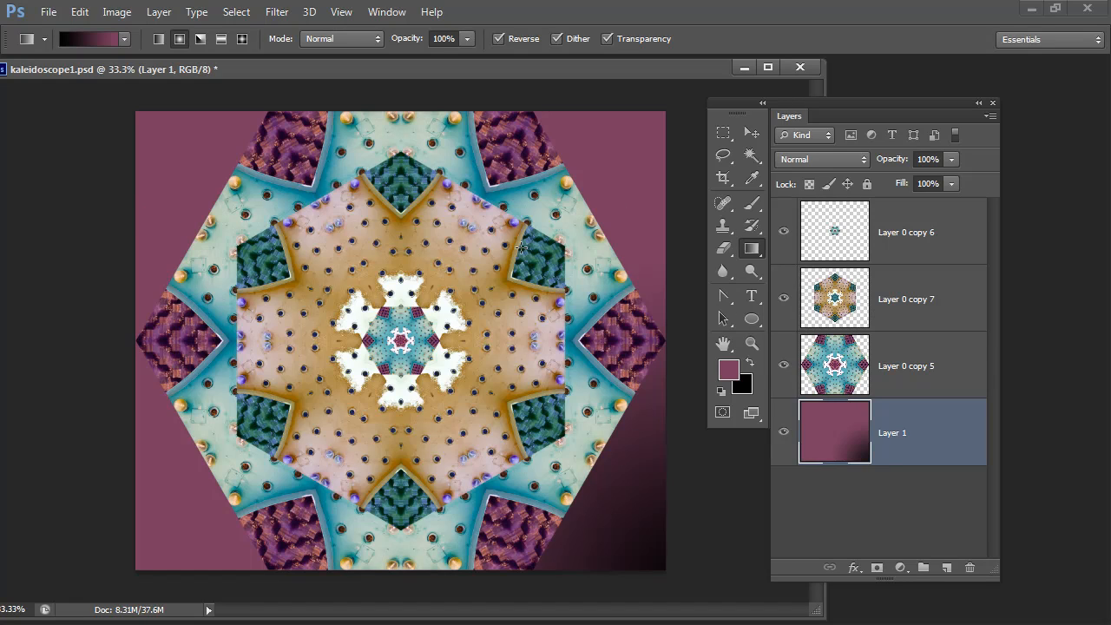
pyautogui.moveTo(702, 311)
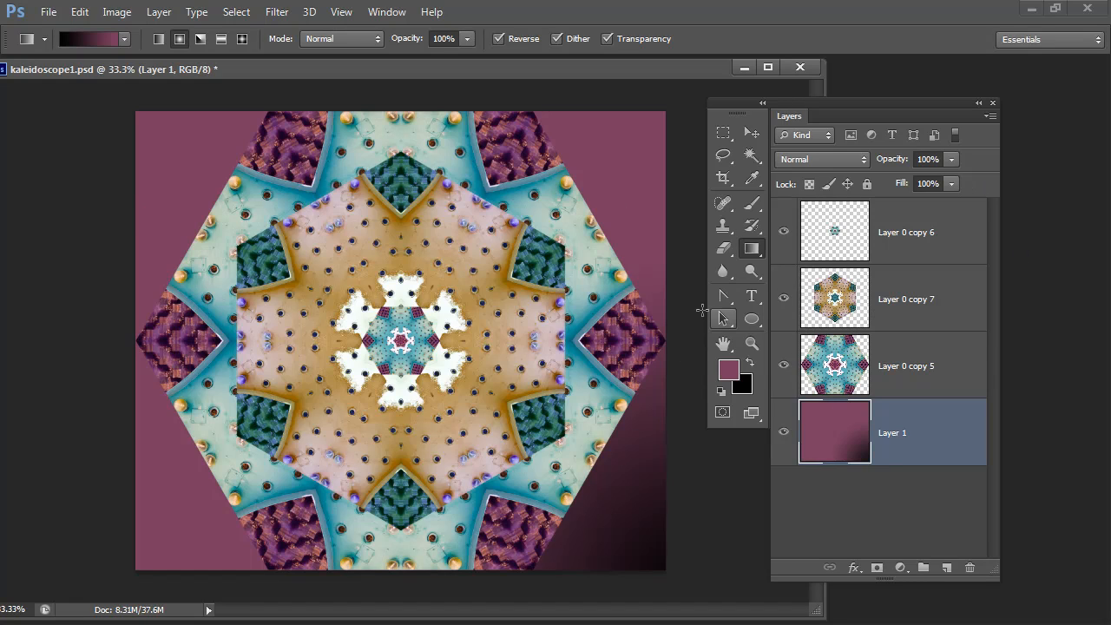
# - Hide Layer 0 copy 6 and Layer 0 copy 7 to reveal the turquoise kaleidoscope with magenta centre
pyautogui.click(784, 298)
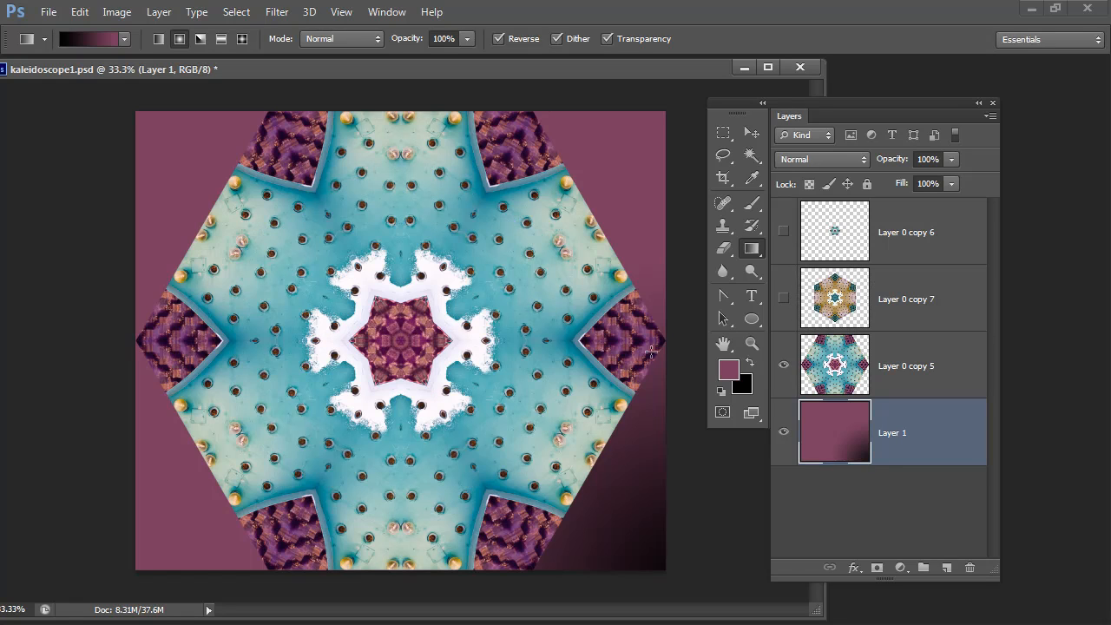
pyautogui.moveTo(779, 299)
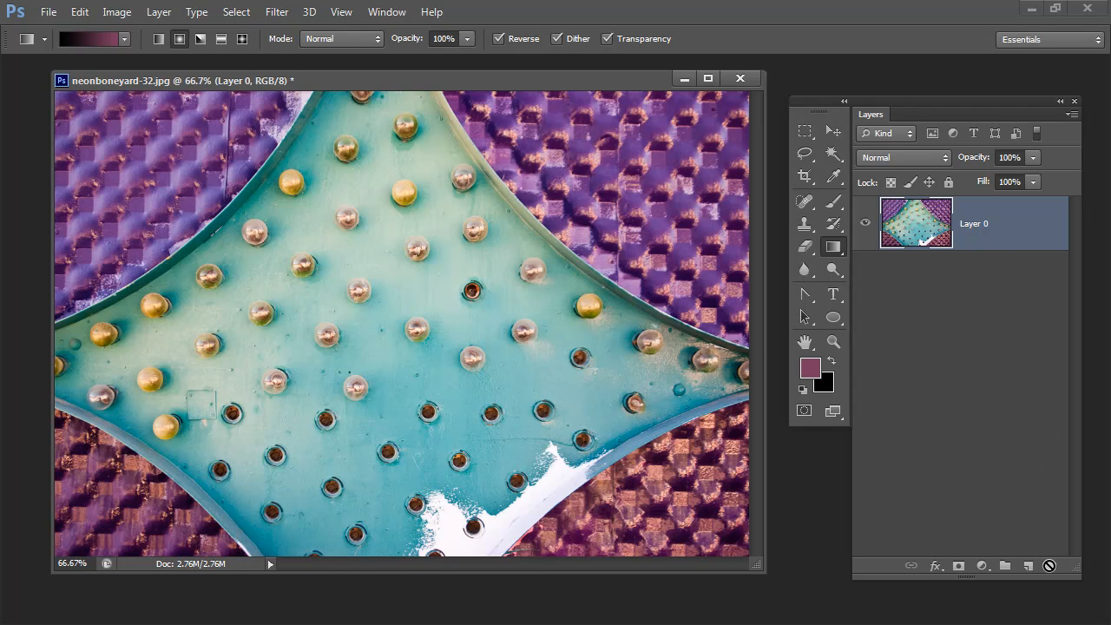
pyautogui.moveTo(990, 538)
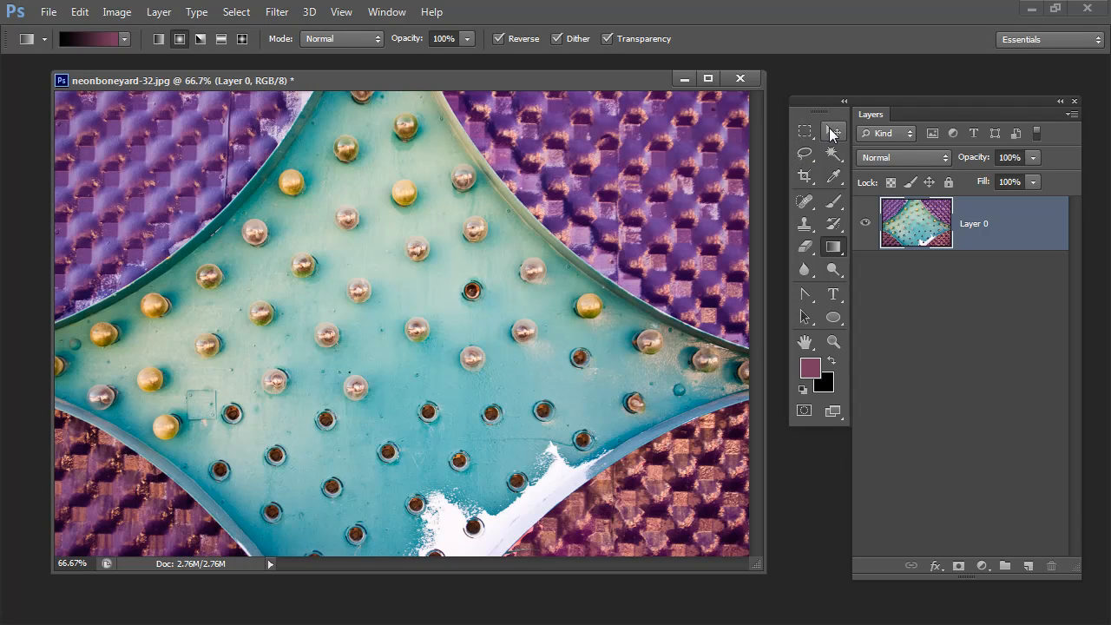
# - Switch to neonboneyard-32.jpg and zoom the view out to 33.3%
pyautogui.click(832, 341)
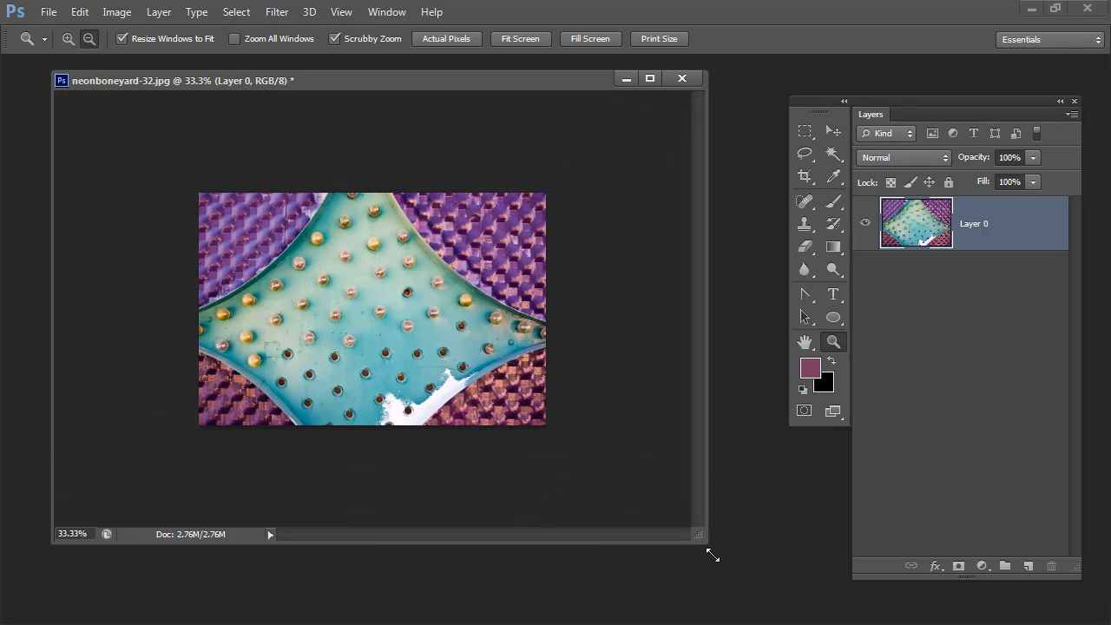
# - Free-transform the photo: rotate 60 degrees, shift it right and narrow it into a diagonal slice
pyautogui.click(803, 131)
pyautogui.write('60')
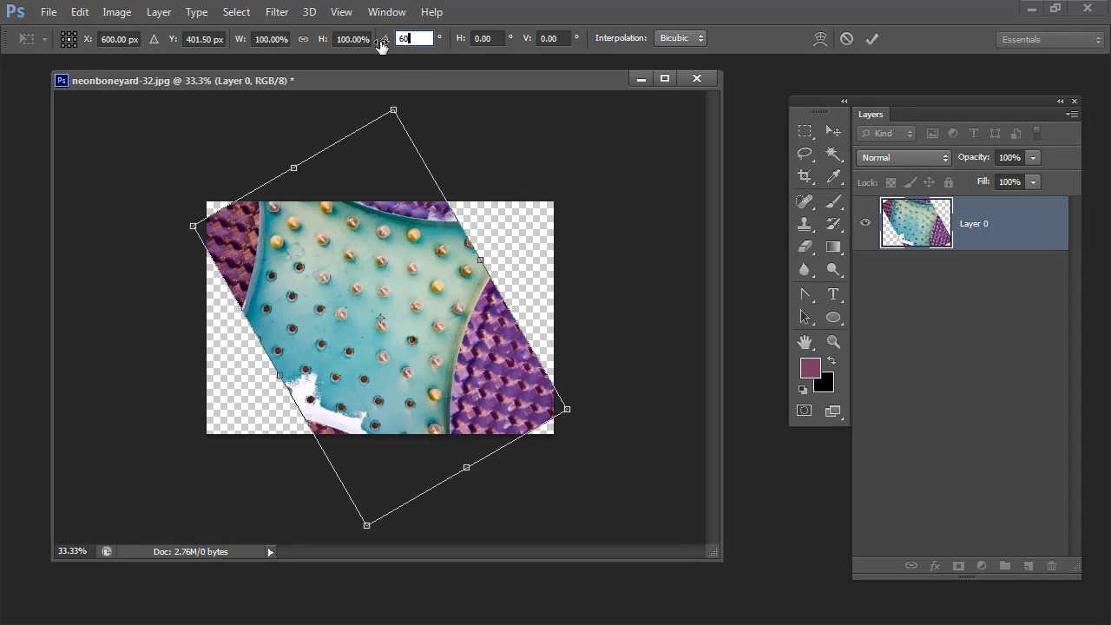
pyautogui.moveTo(412, 82)
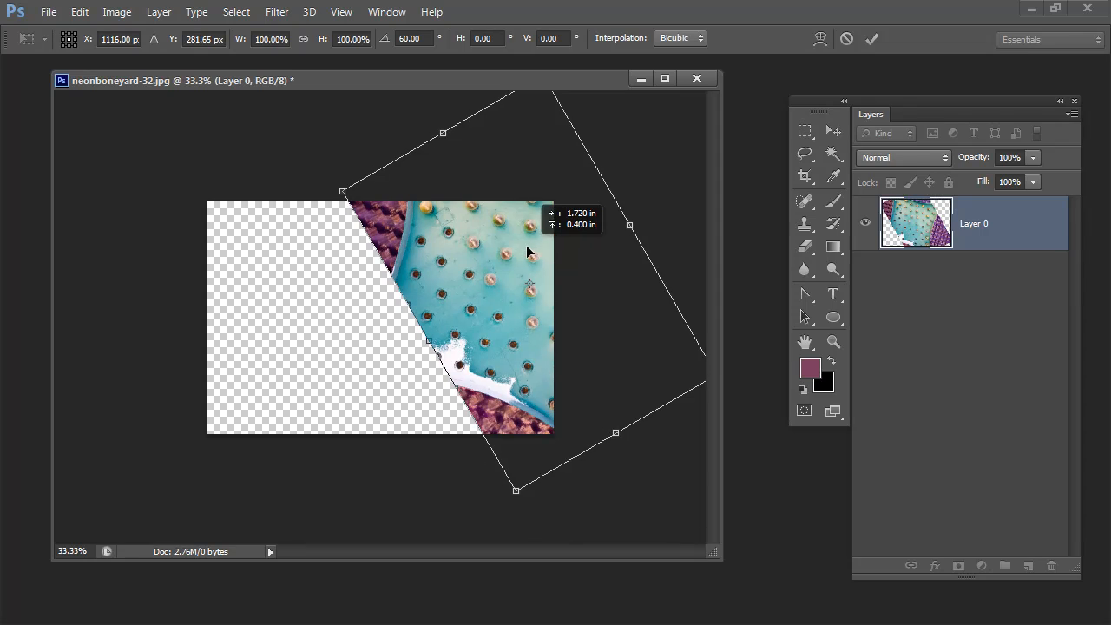
pyautogui.moveTo(529, 252); pyautogui.dragTo(512, 276)
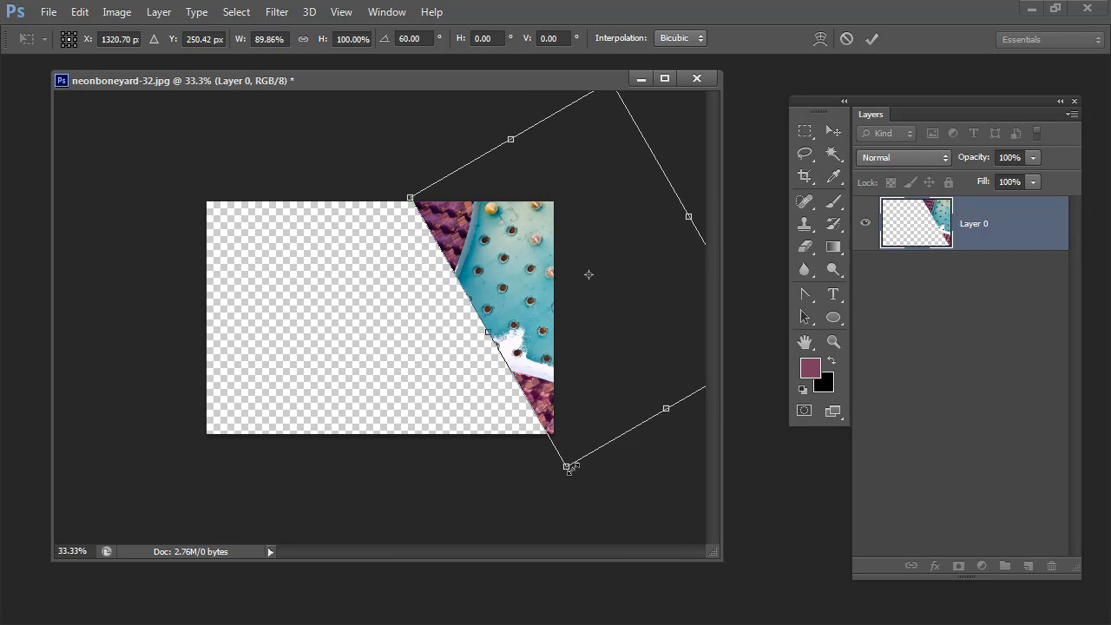
pyautogui.moveTo(665, 408); pyautogui.dragTo(664, 400)
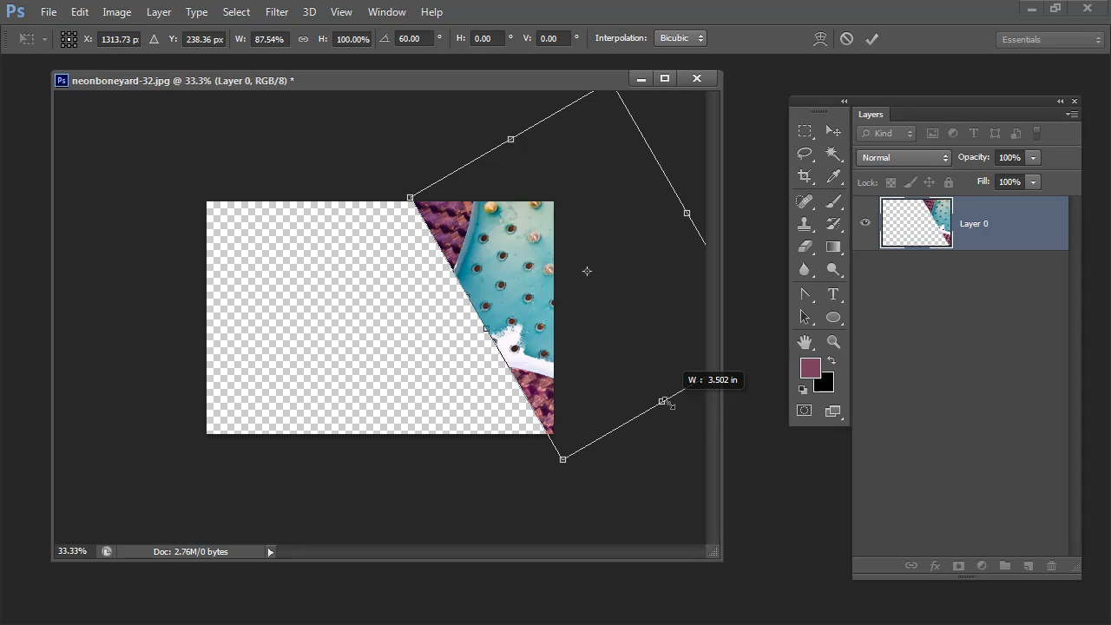
pyautogui.moveTo(664, 401); pyautogui.dragTo(662, 375)
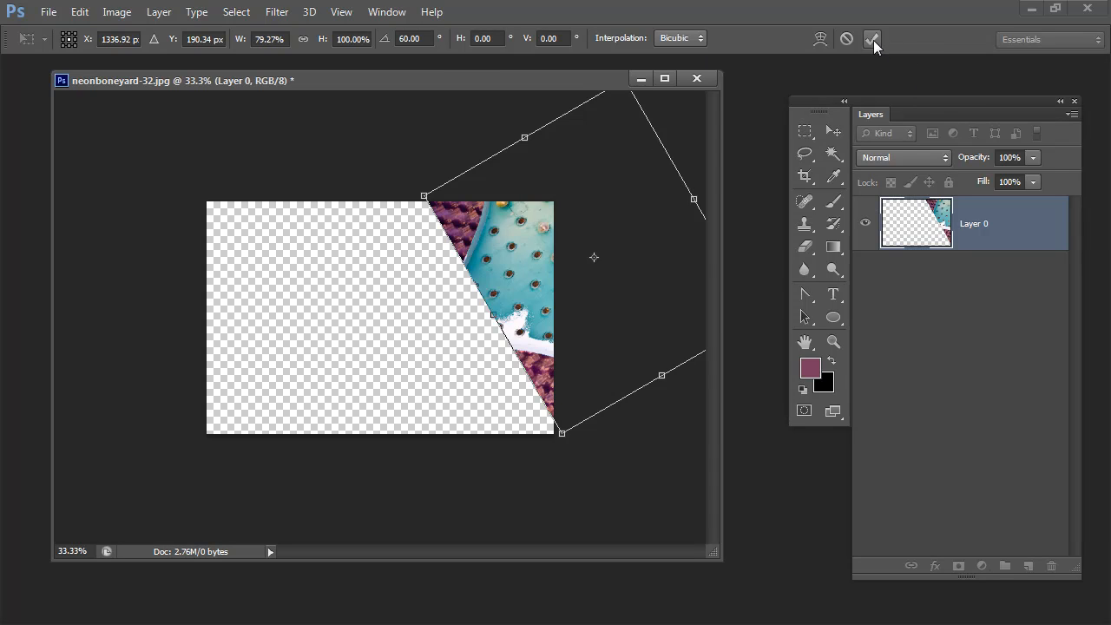
pyautogui.click(872, 39)
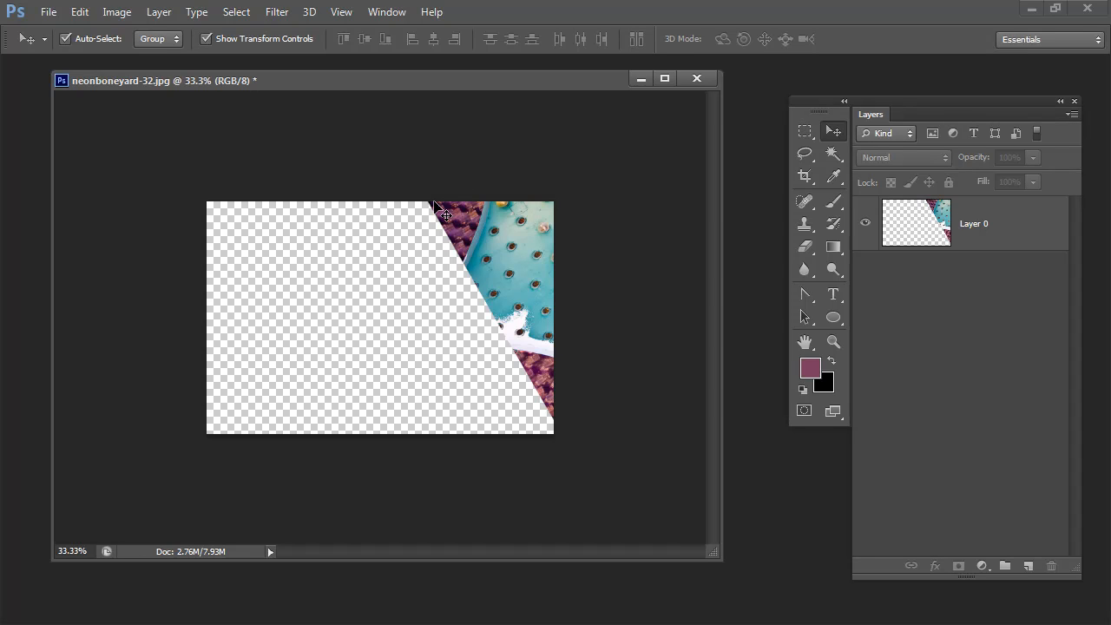
pyautogui.moveTo(460, 243)
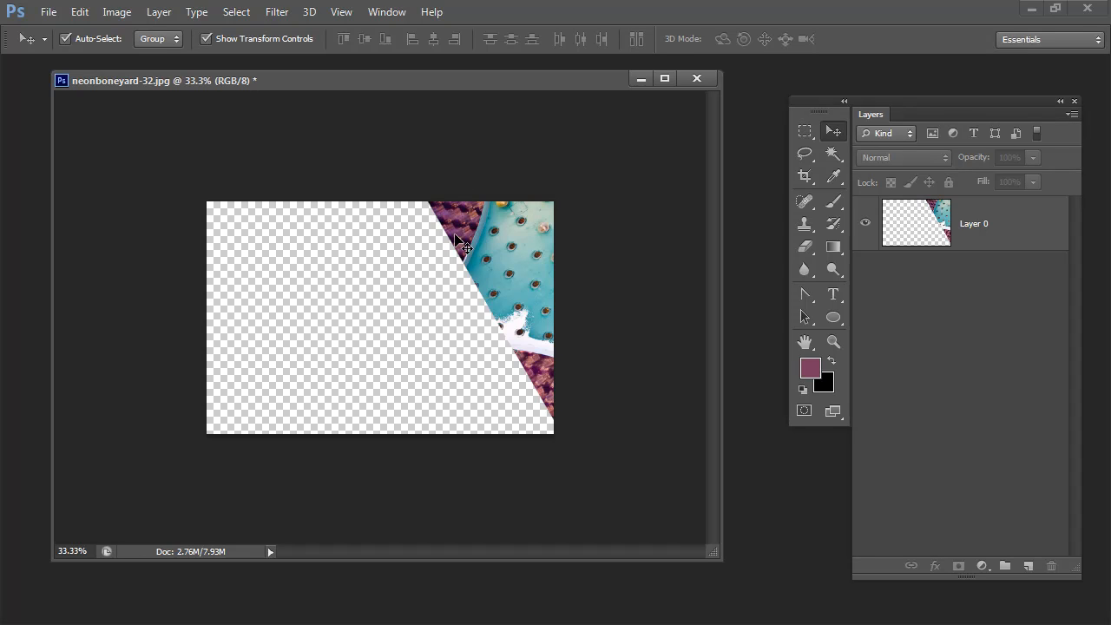
pyautogui.moveTo(664, 317)
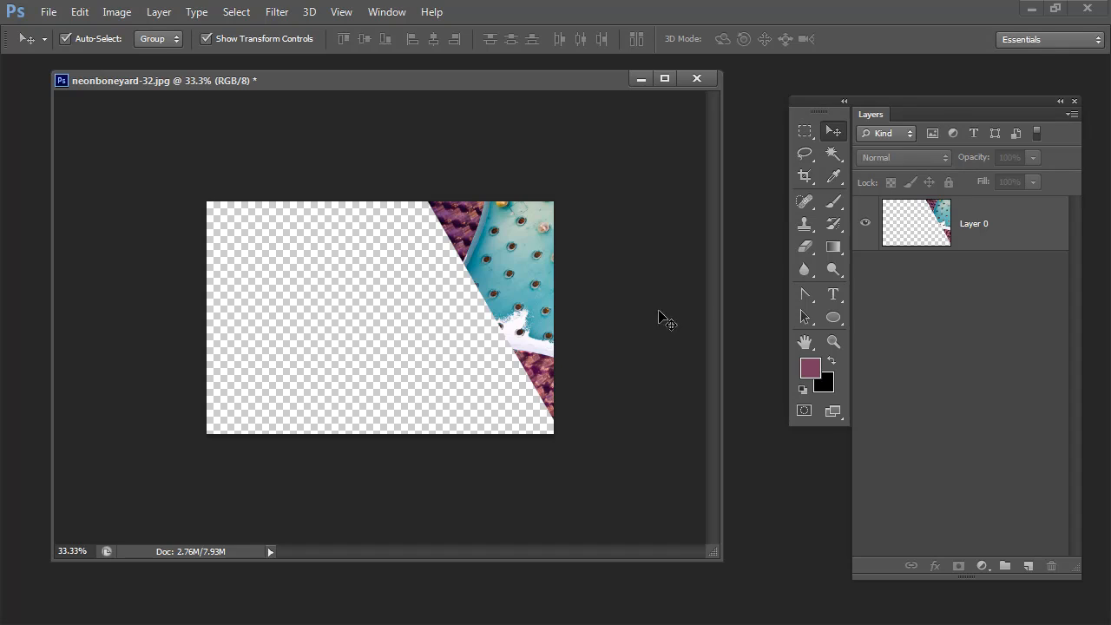
pyautogui.moveTo(832, 153)
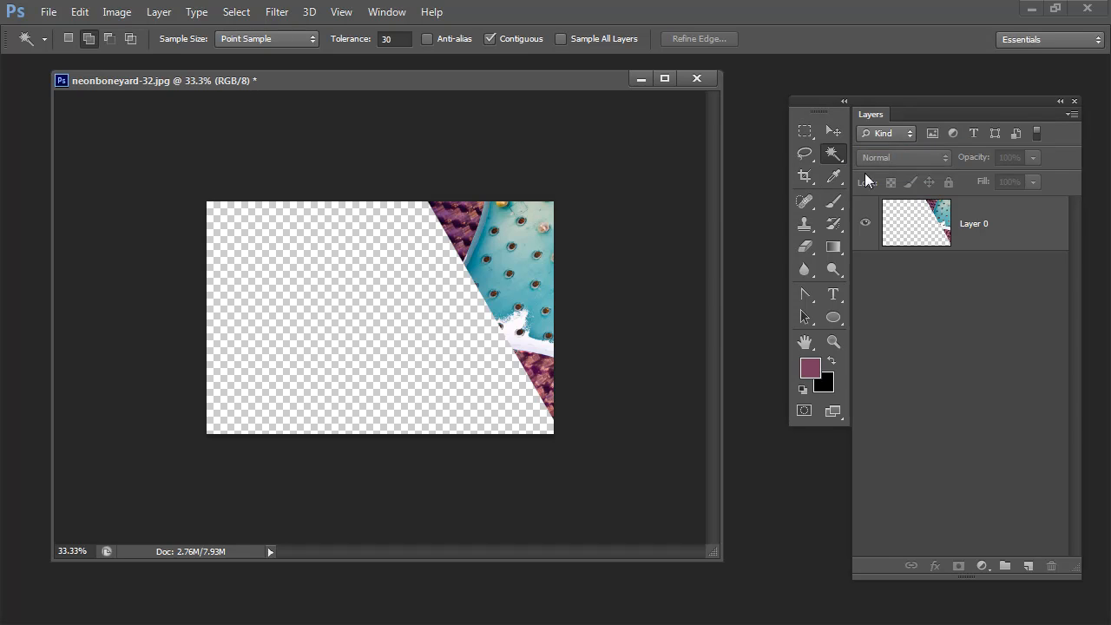
# - Magic-wand the transparent area and invert the selection onto the photo slice
pyautogui.click(973, 223)
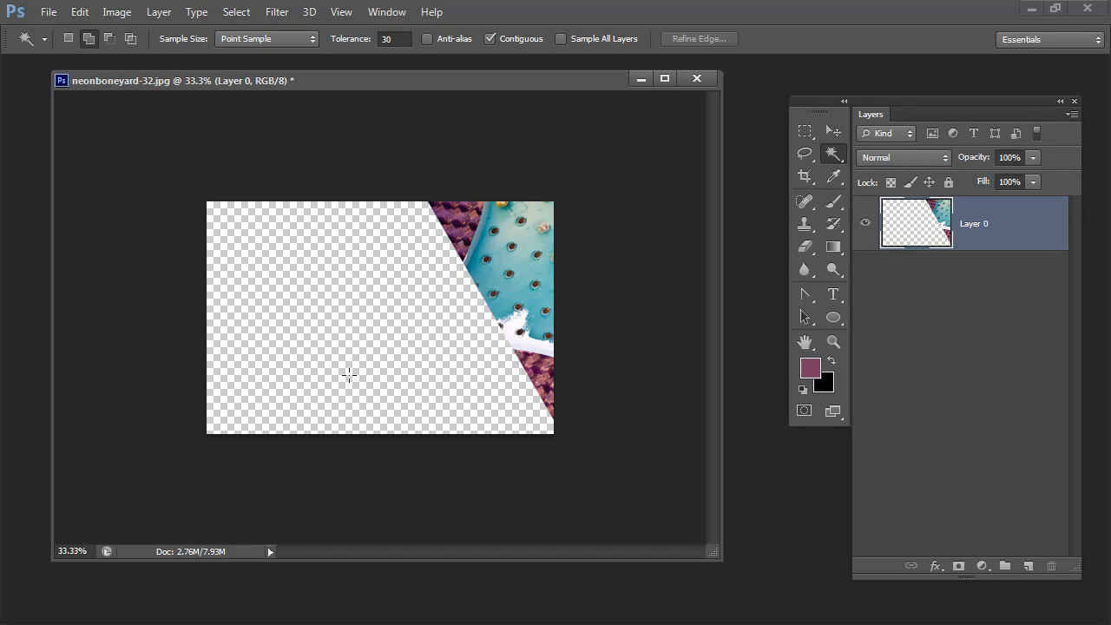
pyautogui.click(347, 375)
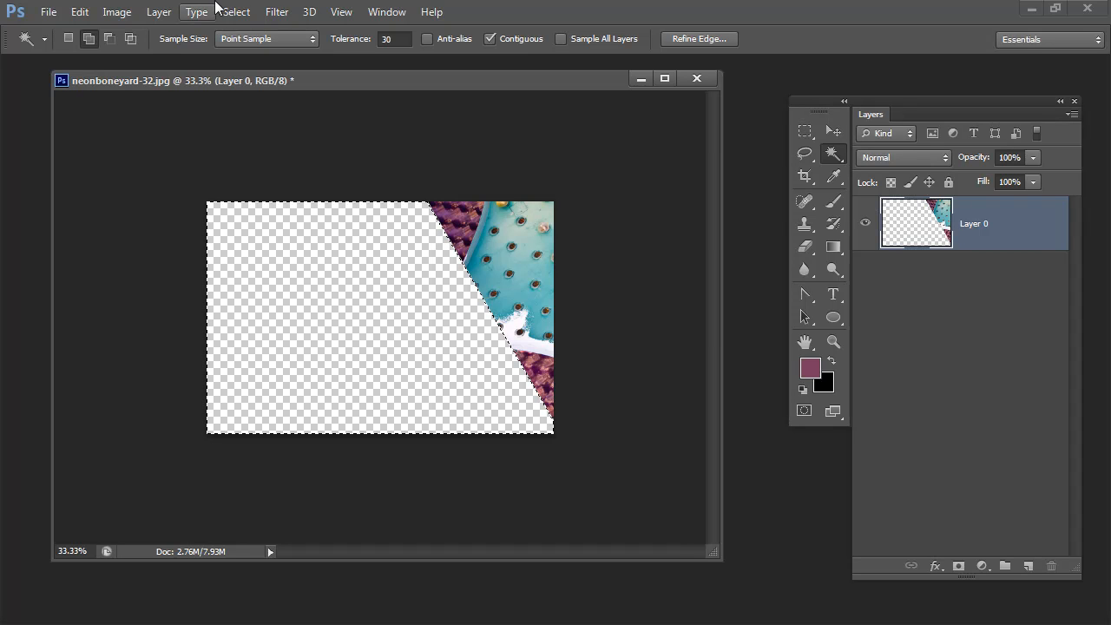
pyautogui.click(236, 11)
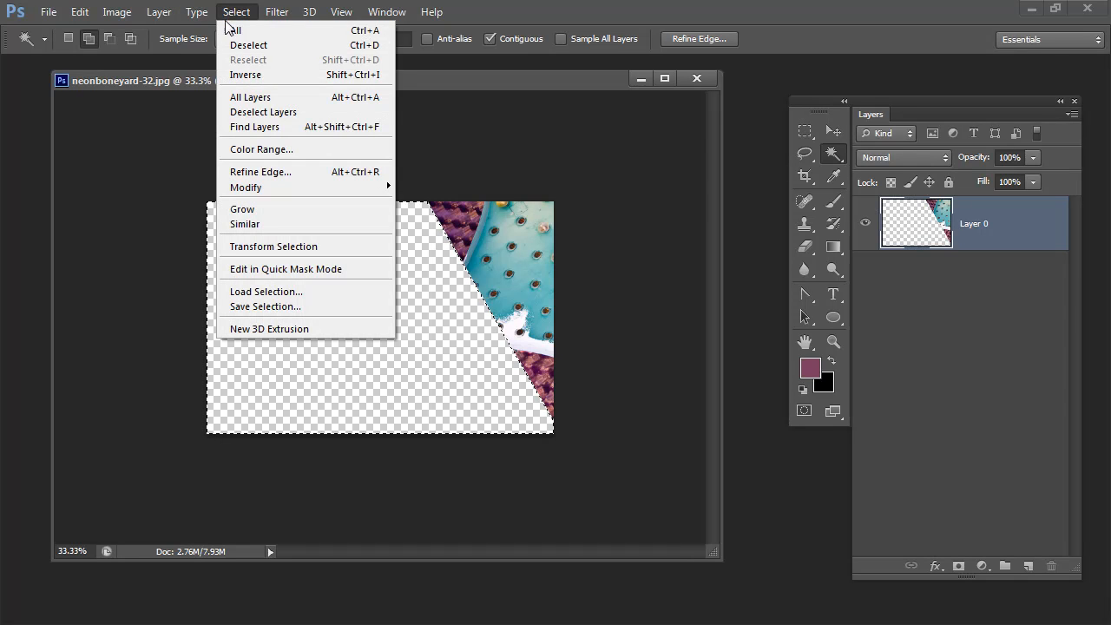
pyautogui.click(244, 75)
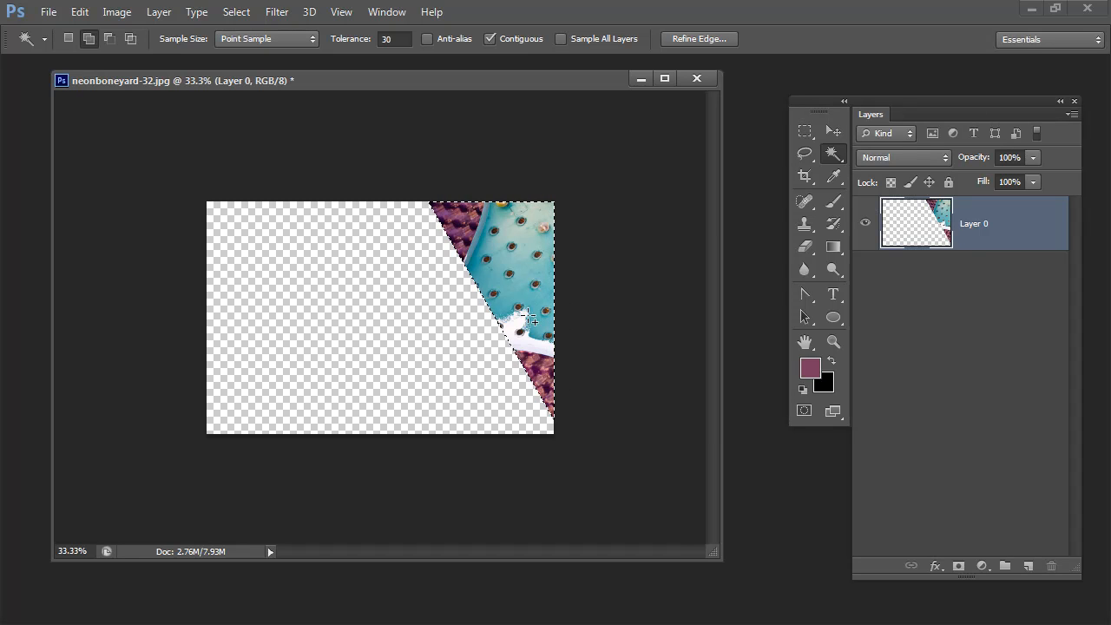
# - Contract the slice selection inward by 1 pixel
pyautogui.click(235, 12)
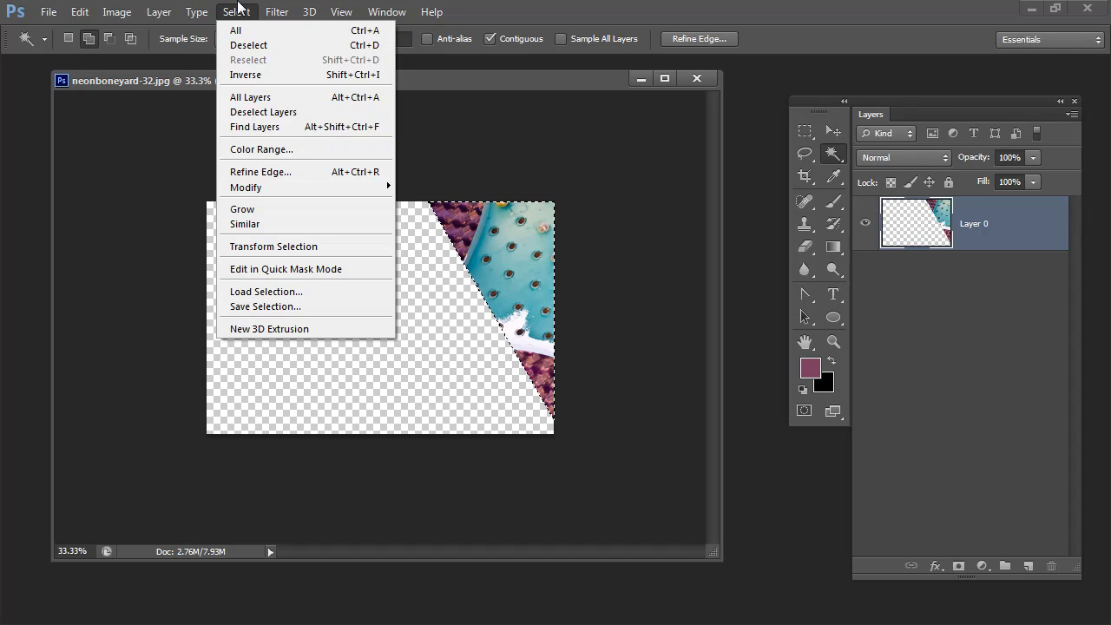
pyautogui.moveTo(246, 187)
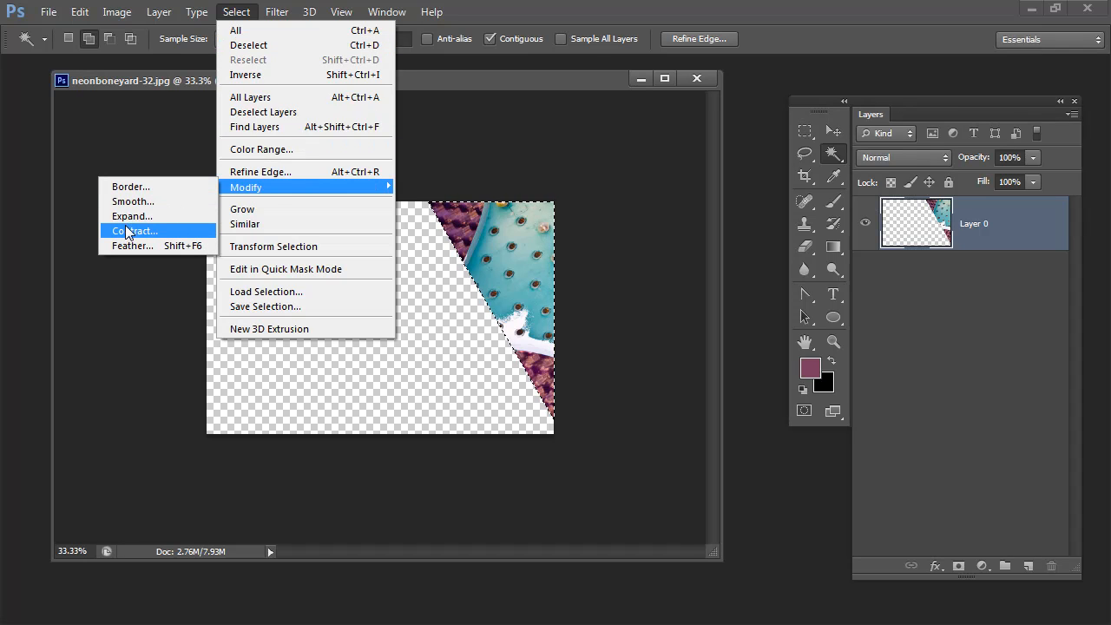
pyautogui.click(135, 230)
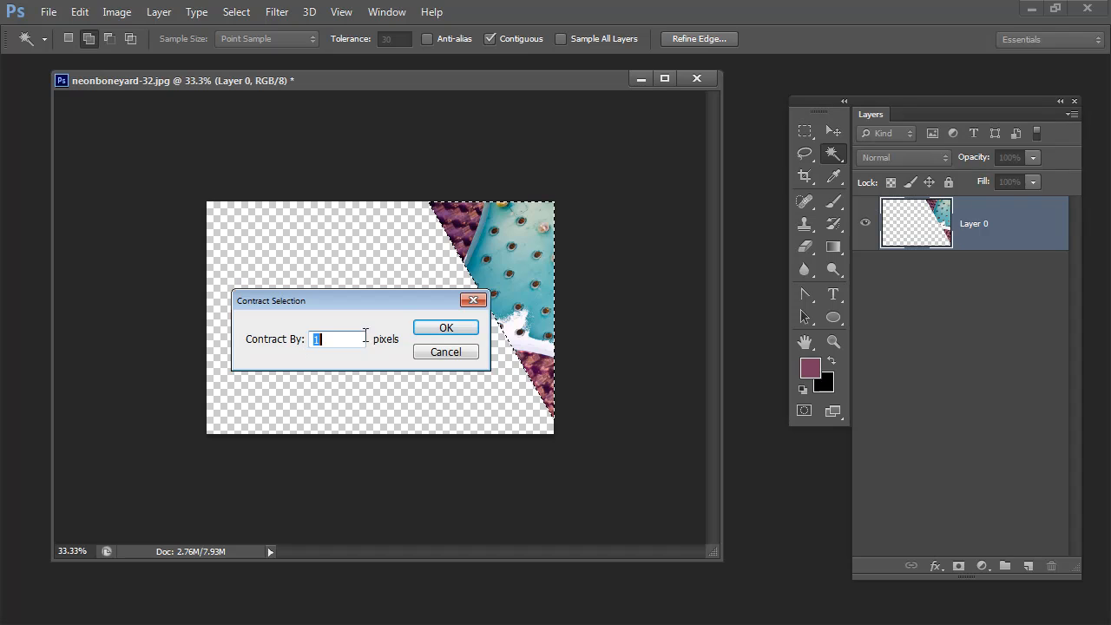
pyautogui.click(445, 327)
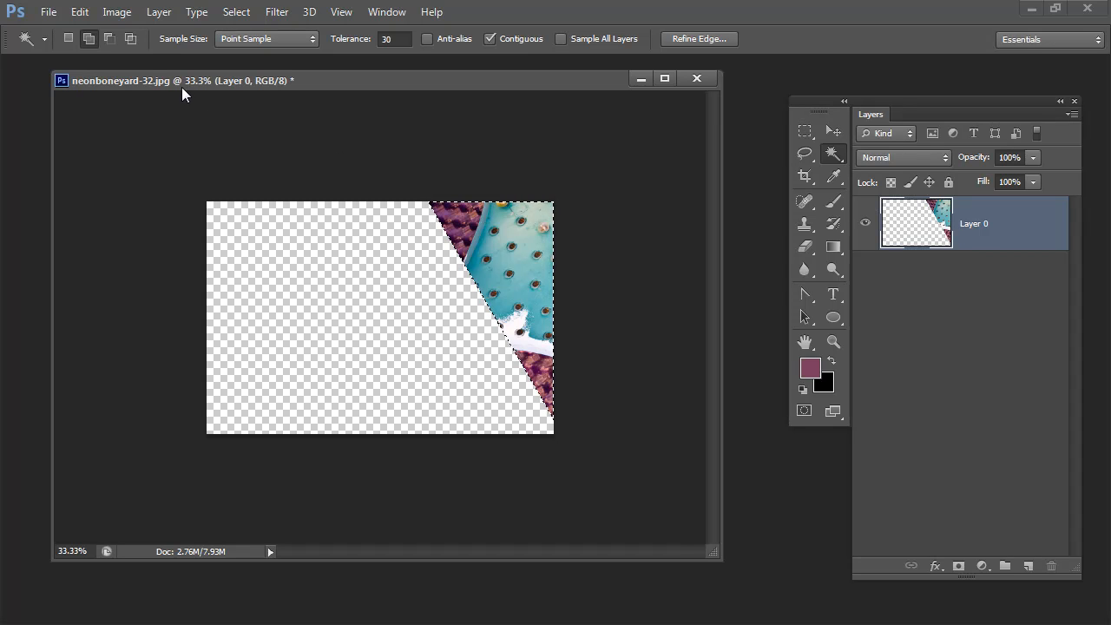
# - Crop to the slice, then extend the canvas outward so the slice sits top-left of transparent space
pyautogui.click(117, 11)
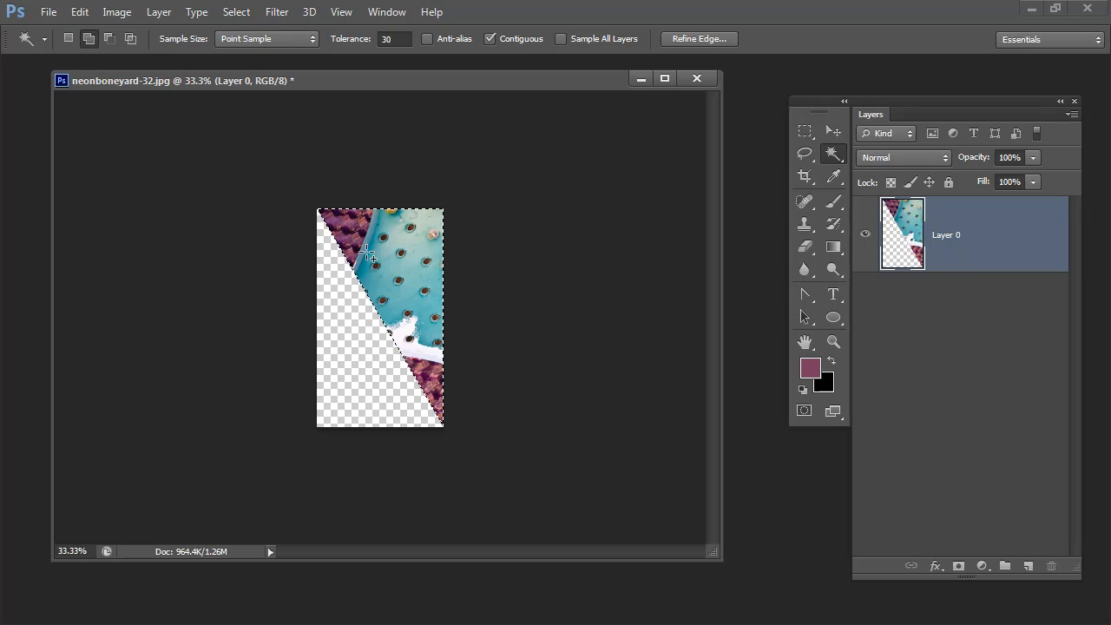
pyautogui.moveTo(434, 305)
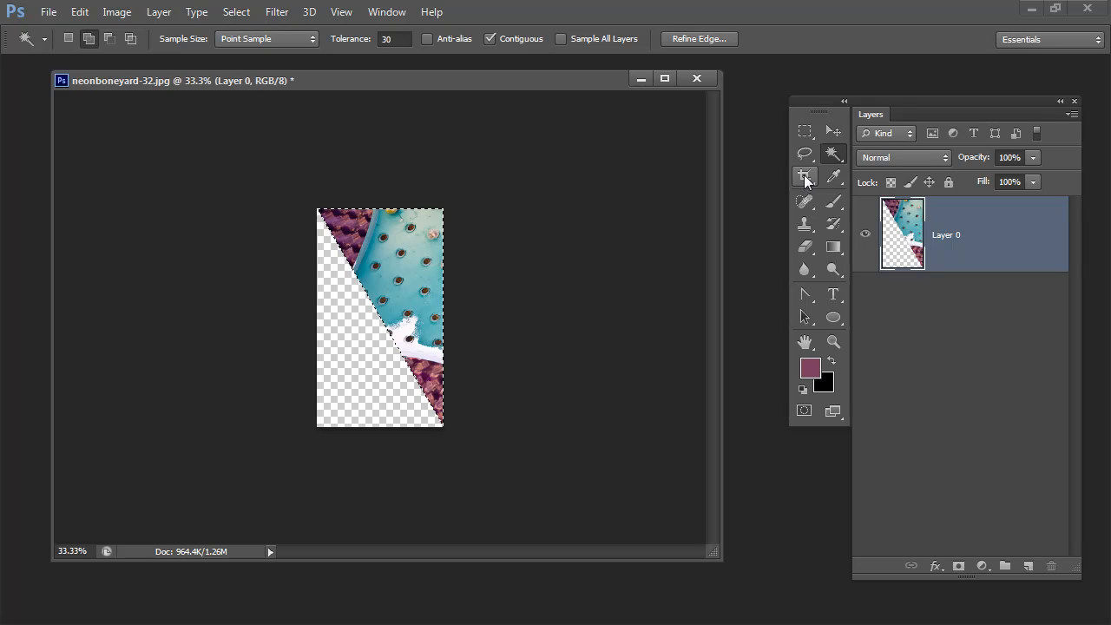
pyautogui.click(804, 175)
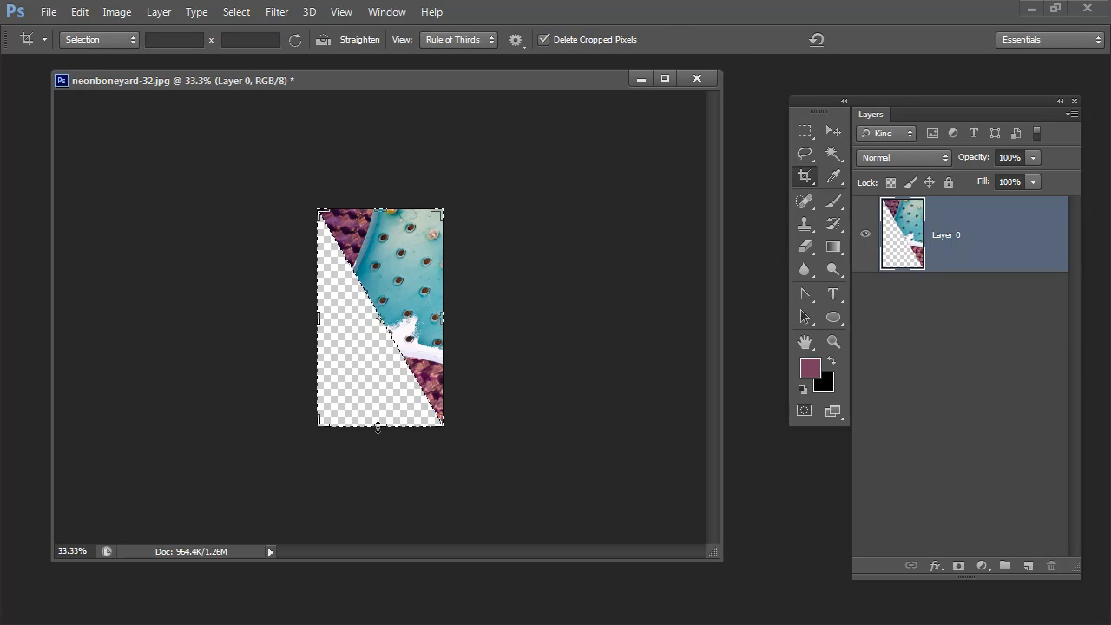
pyautogui.moveTo(380, 425); pyautogui.dragTo(358, 530)
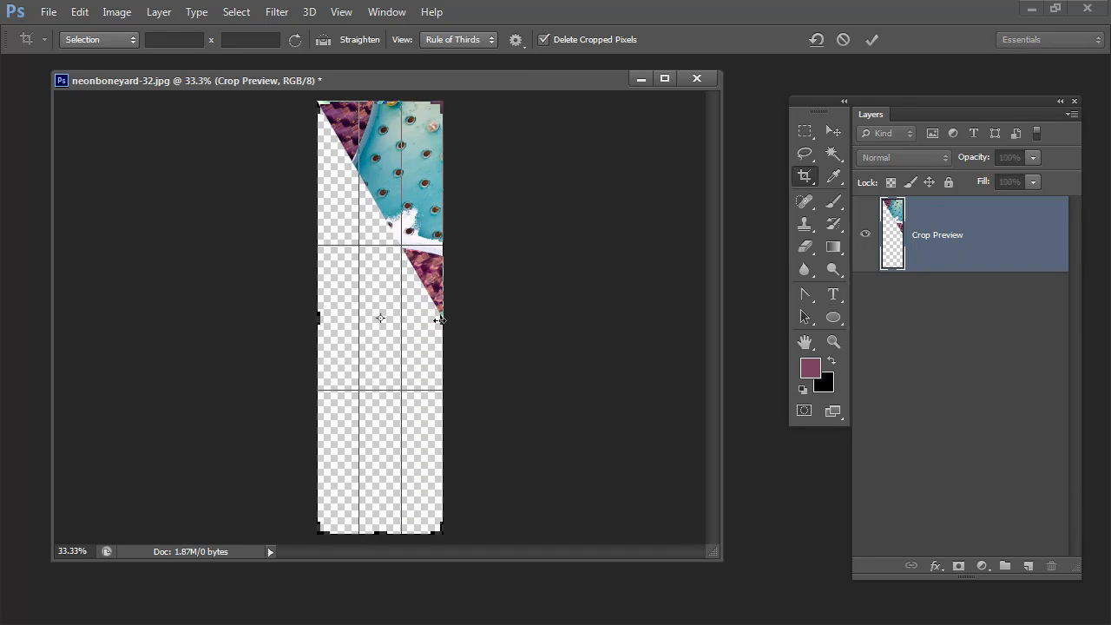
pyautogui.moveTo(442, 318); pyautogui.dragTo(616, 318)
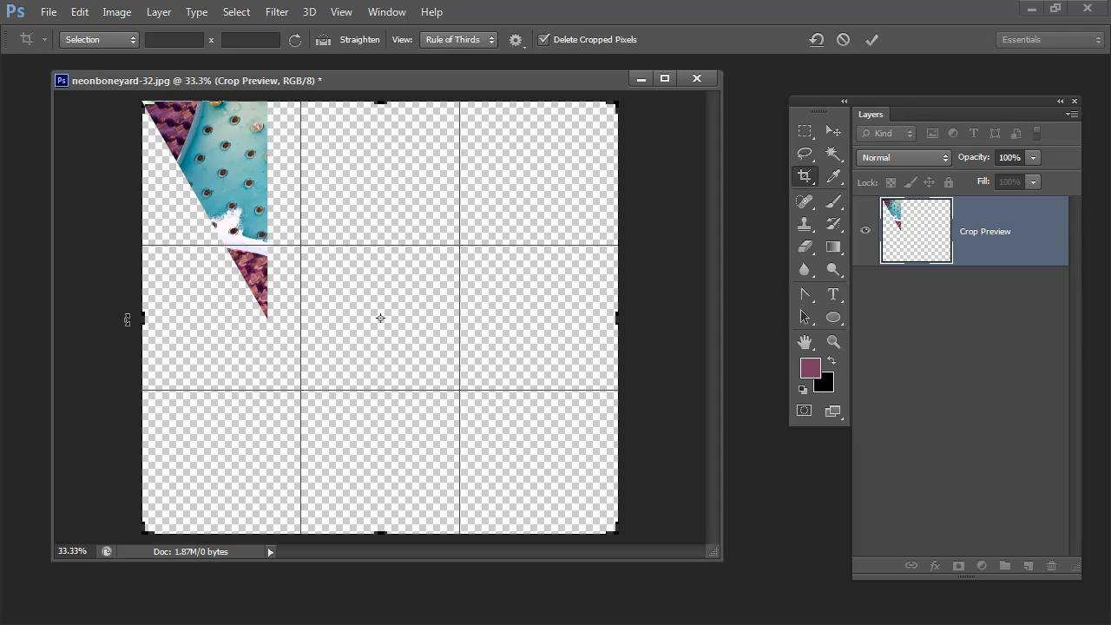
pyautogui.moveTo(143, 317); pyautogui.dragTo(67, 315)
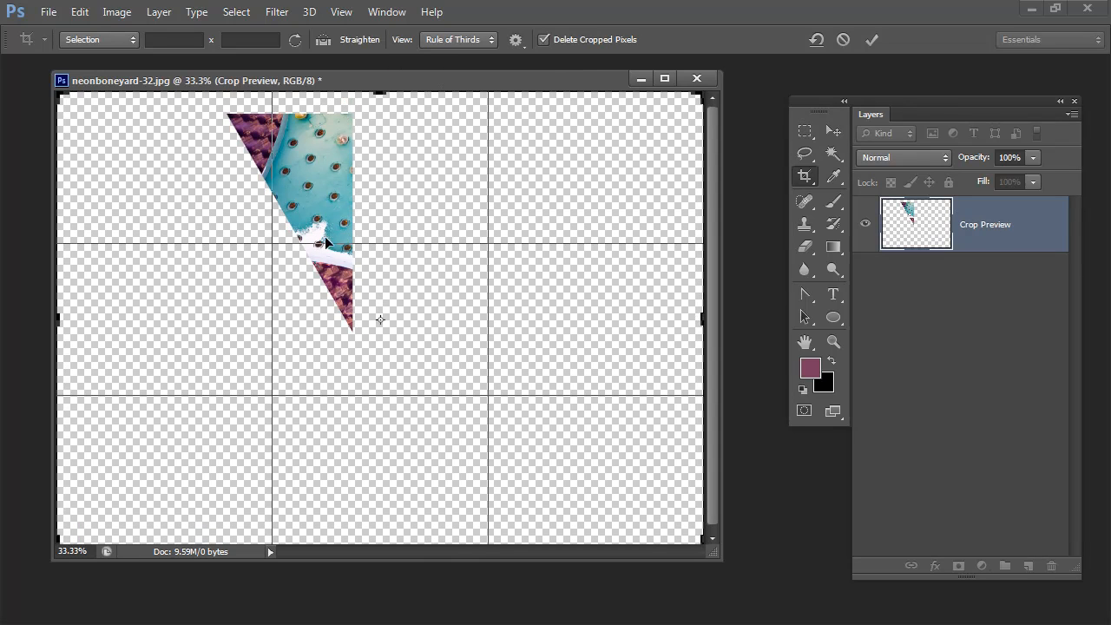
pyautogui.click(871, 39)
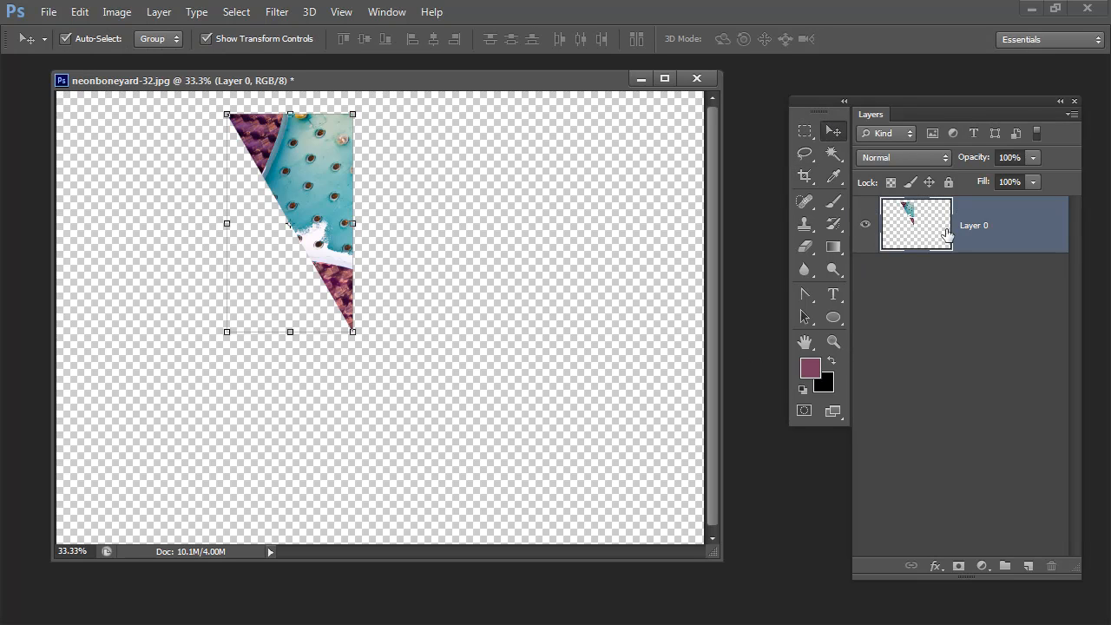
pyautogui.moveTo(987, 232)
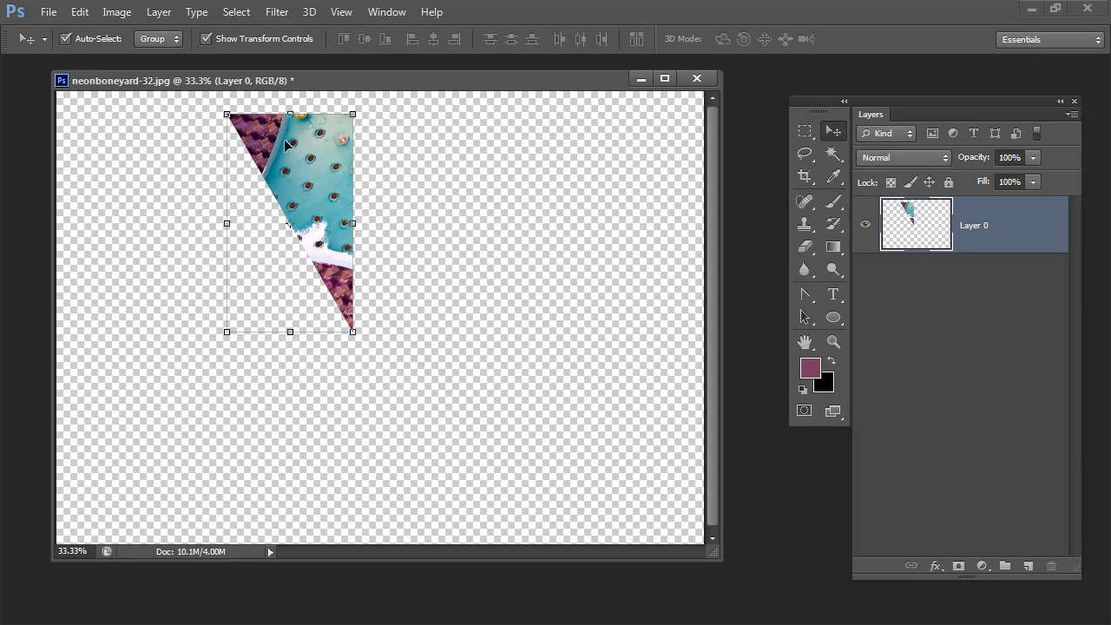
# - Duplicate the triangular slice onto a new layer via copy and start transforming it
pyautogui.click(159, 11)
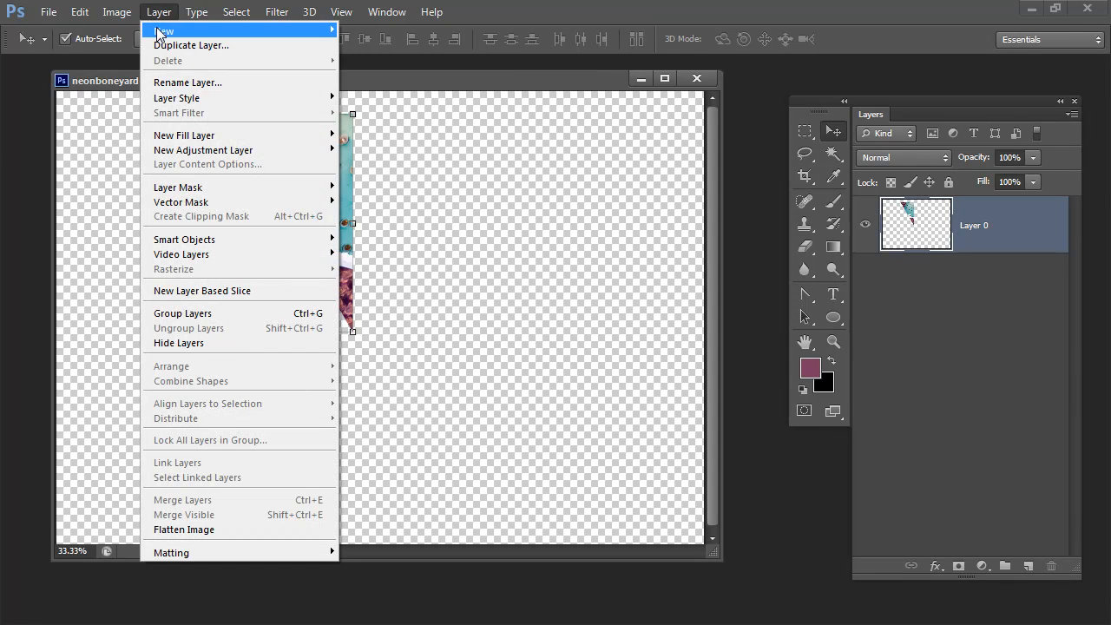
pyautogui.click(190, 45)
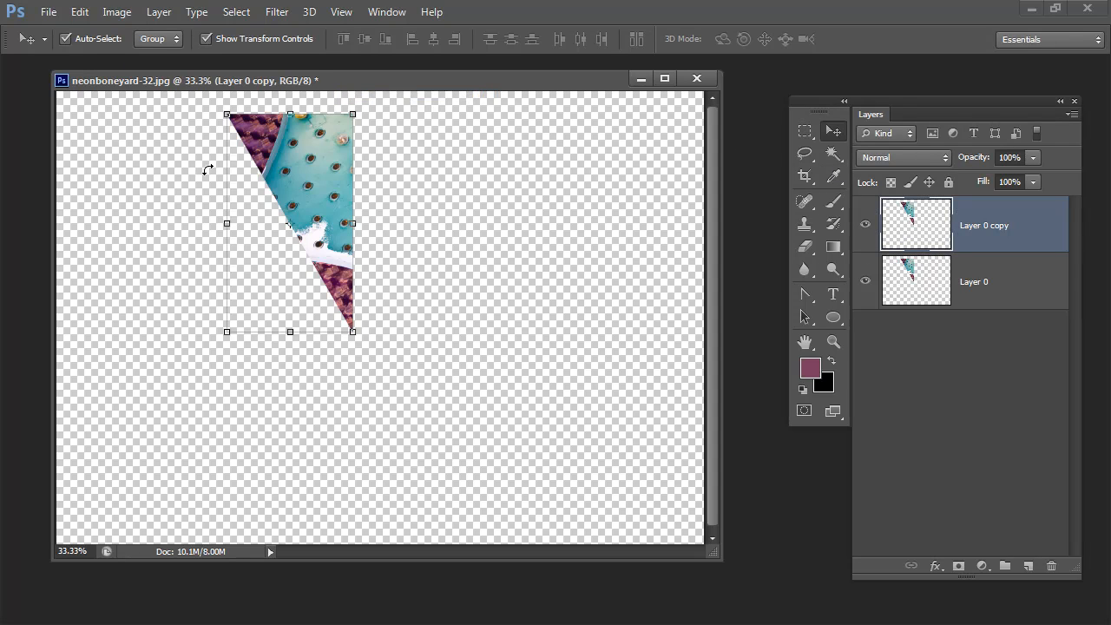
pyautogui.click(79, 11)
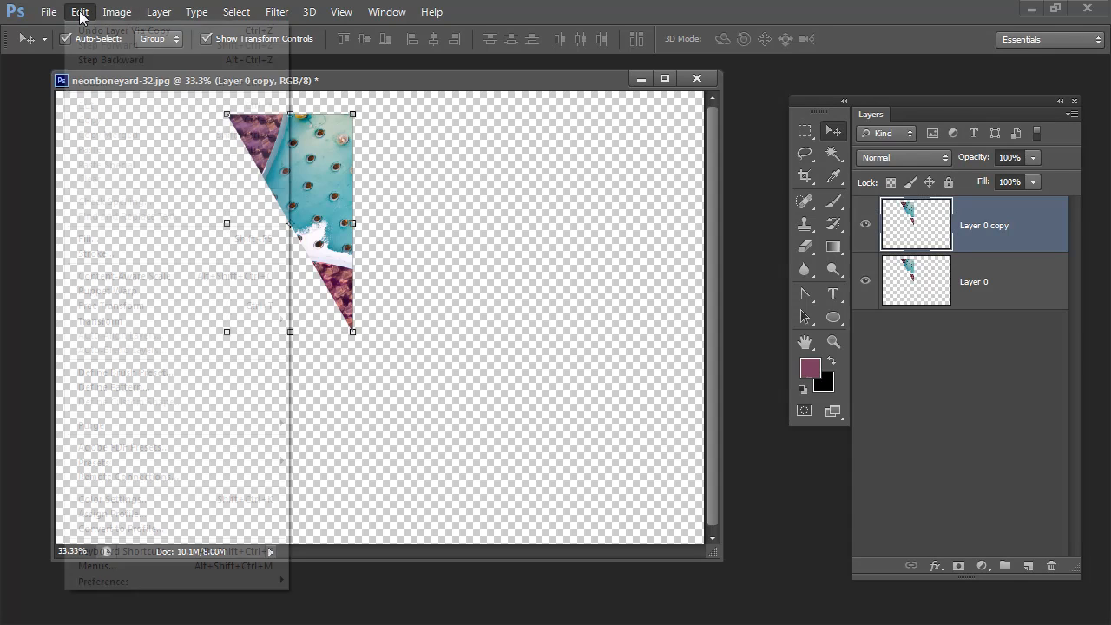
pyautogui.moveTo(111, 304)
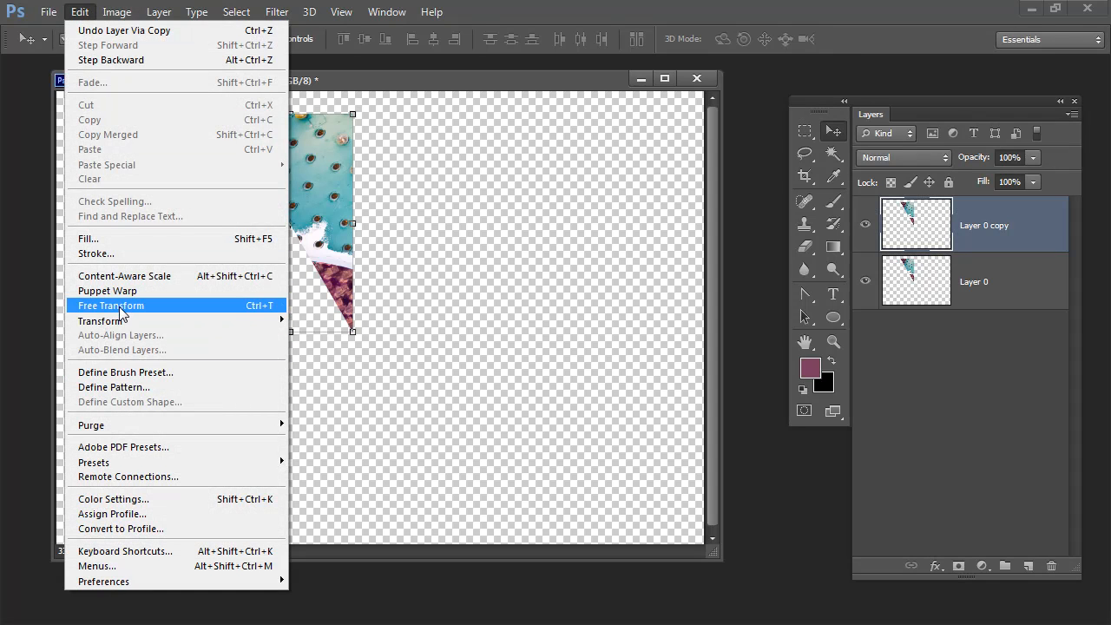
pyautogui.click(111, 305)
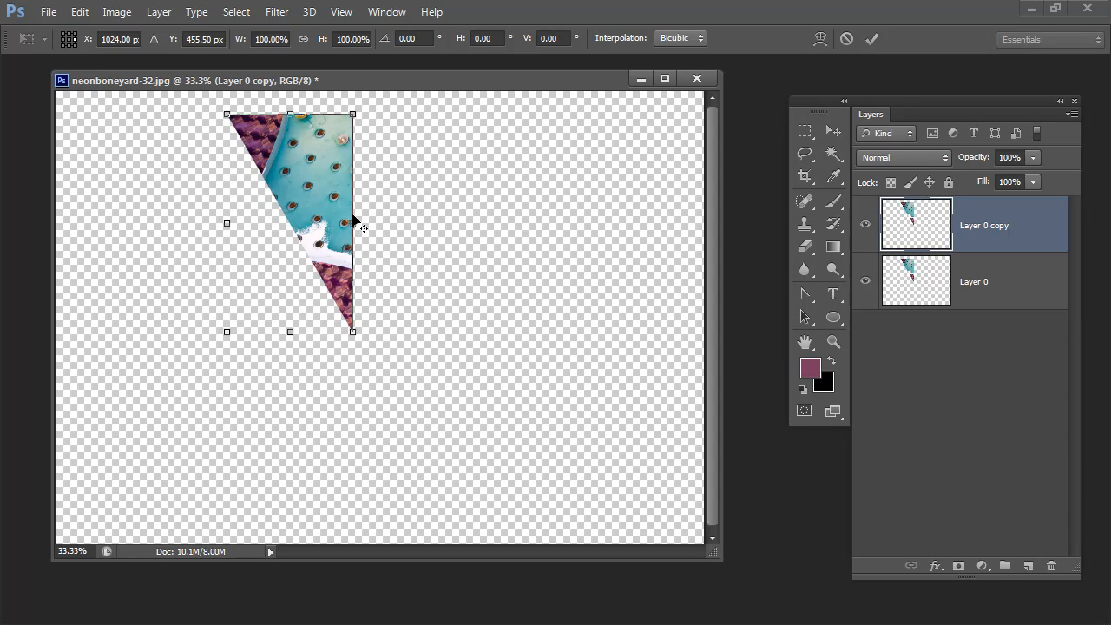
# - Flip the copy horizontally beside the original to form a mirrored inverted triangle
pyautogui.moveTo(227, 223); pyautogui.dragTo(254, 223)
pyautogui.write('-100')
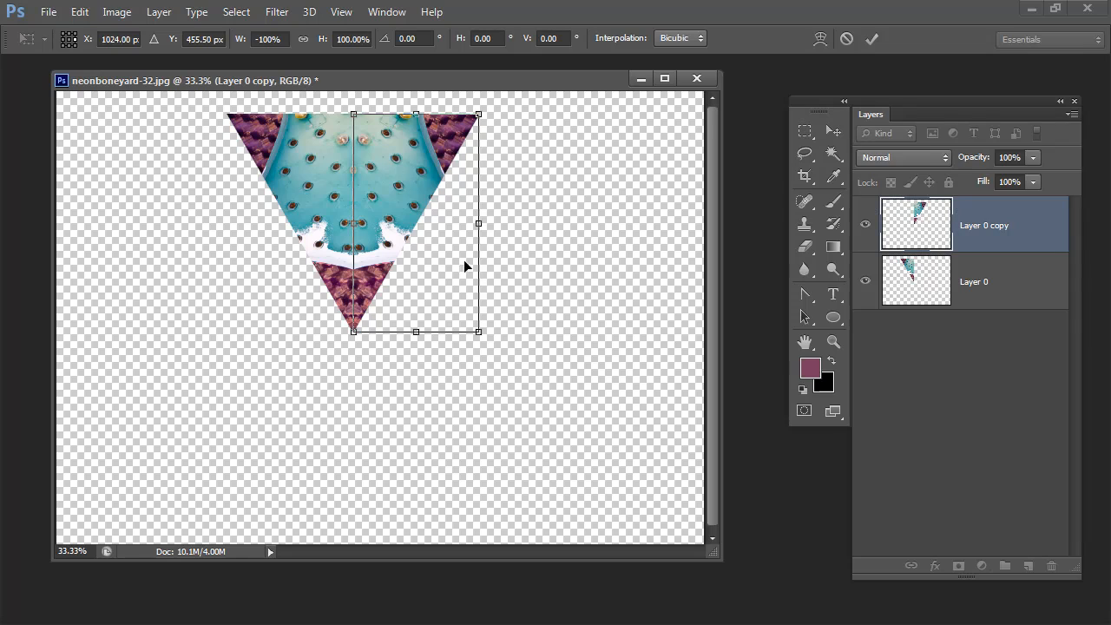
pyautogui.click(872, 38)
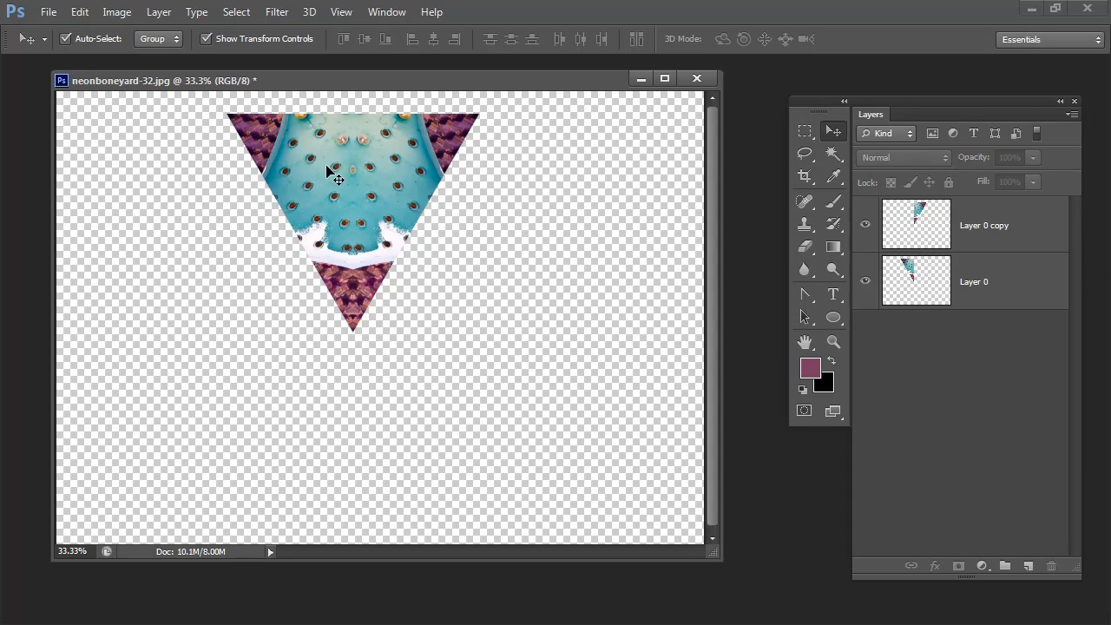
pyautogui.moveTo(449, 294)
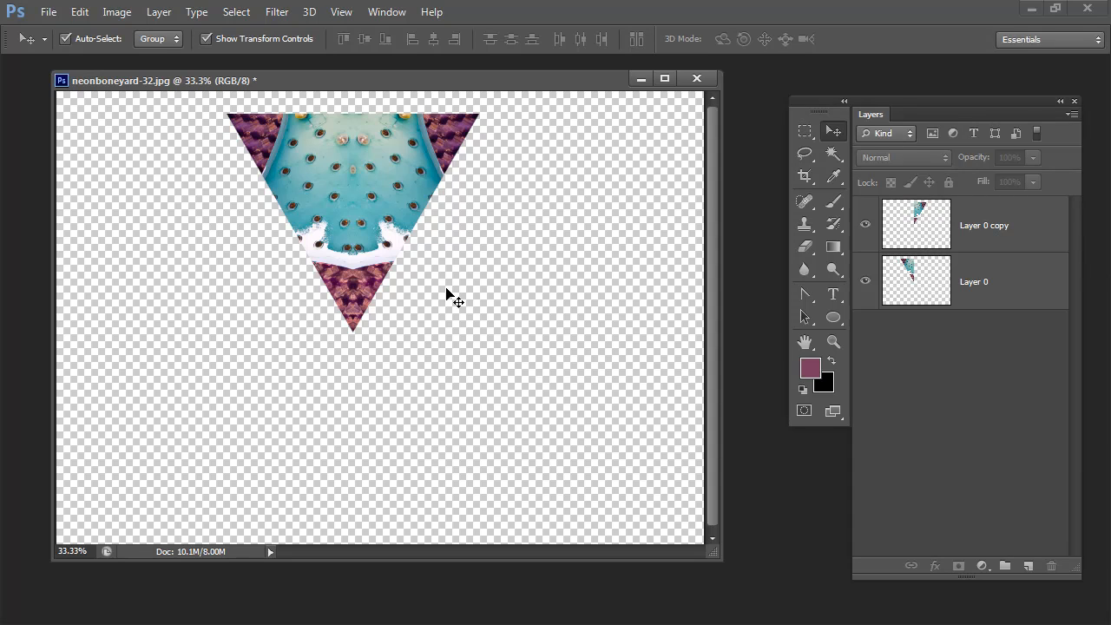
pyautogui.click(983, 225)
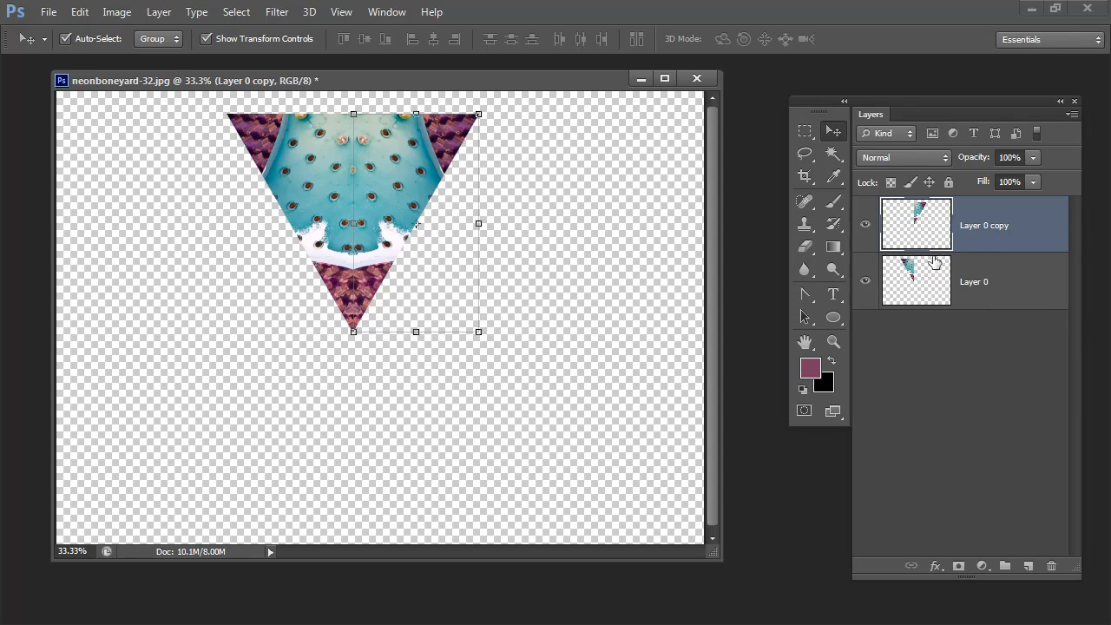
pyautogui.moveTo(961, 228)
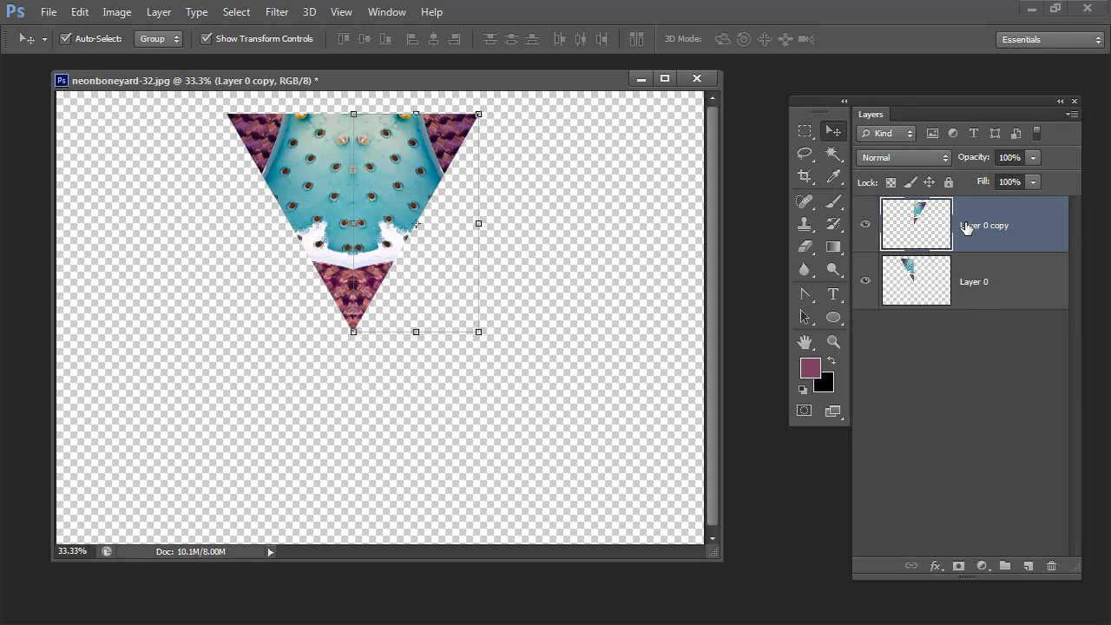
# - Select both triangle halves and merge them into a single inverted-triangle layer
pyautogui.click(972, 281)
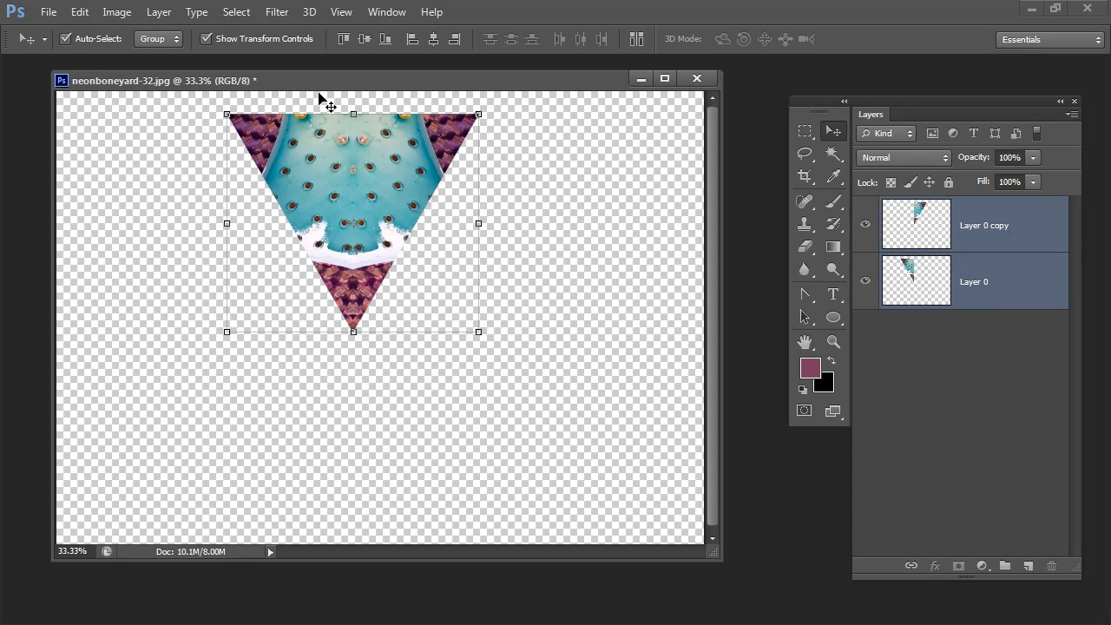
pyautogui.click(159, 11)
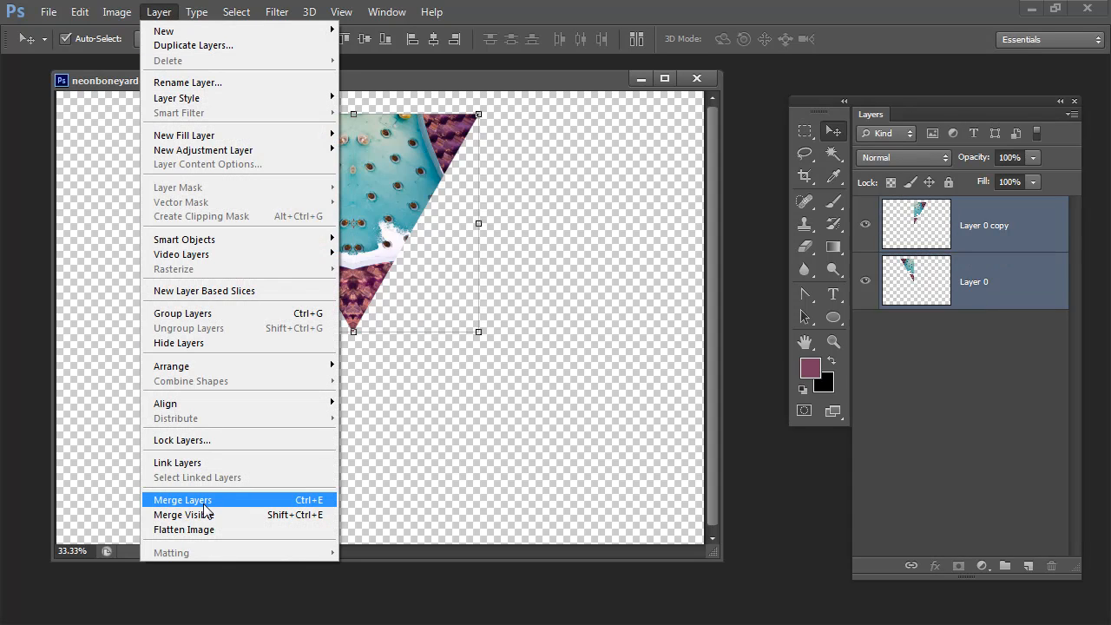
pyautogui.moveTo(184, 514)
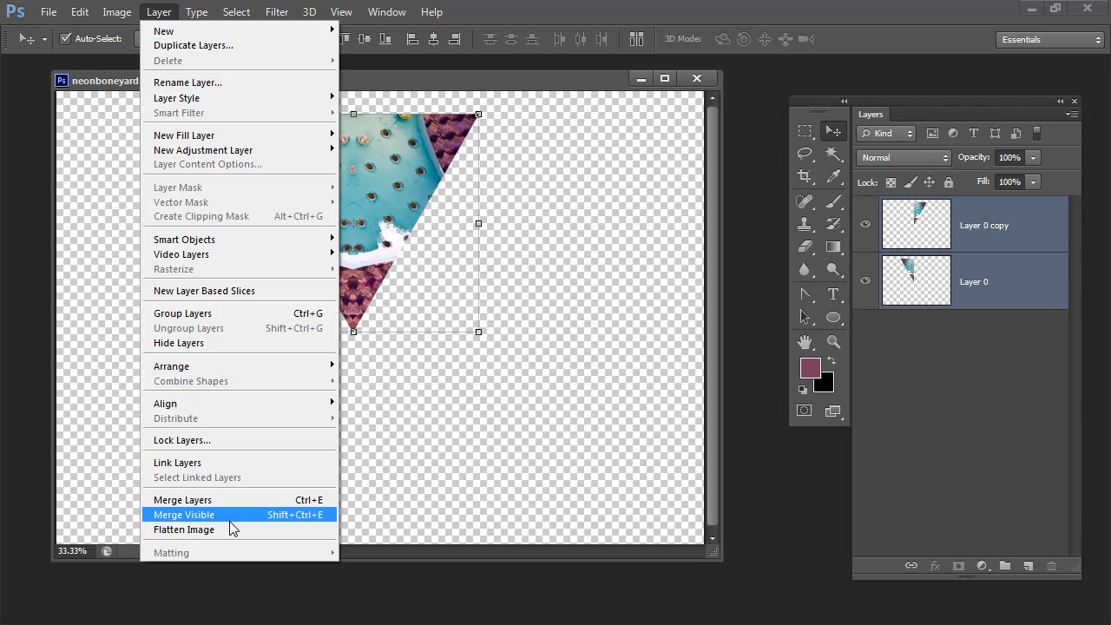
pyautogui.moveTo(206, 499)
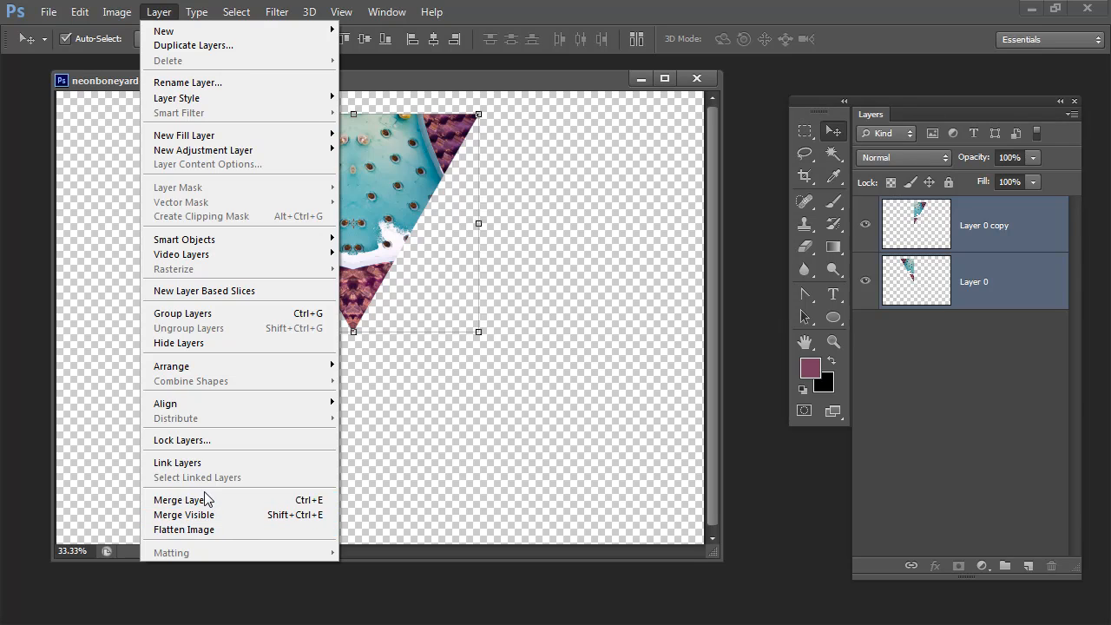
pyautogui.moveTo(182, 499)
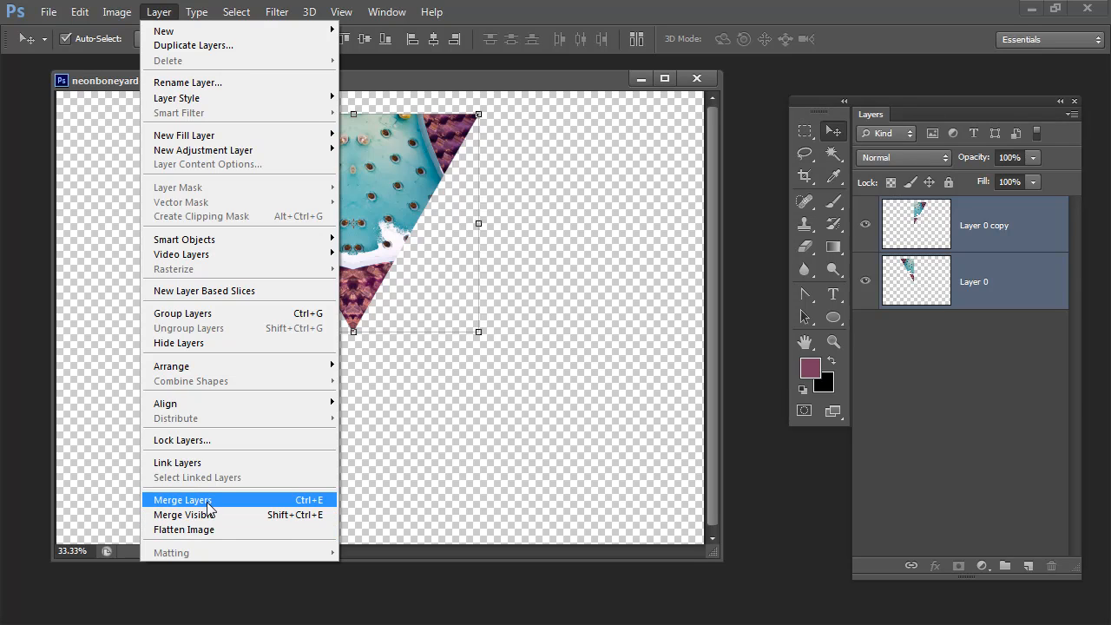
pyautogui.click(182, 499)
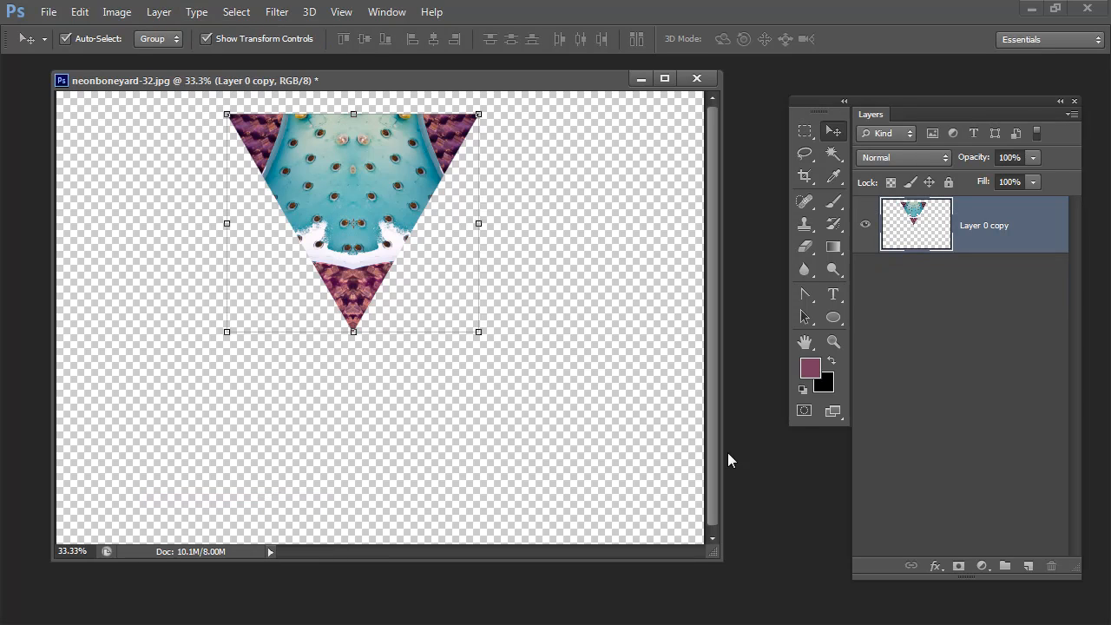
pyautogui.moveTo(944, 239)
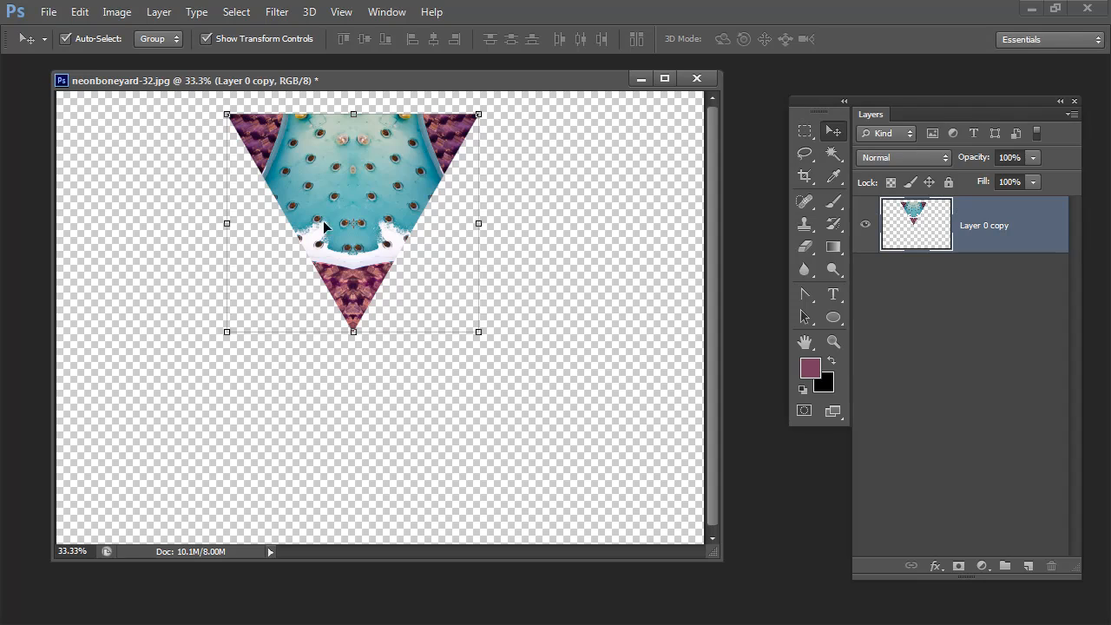
pyautogui.moveTo(362, 246)
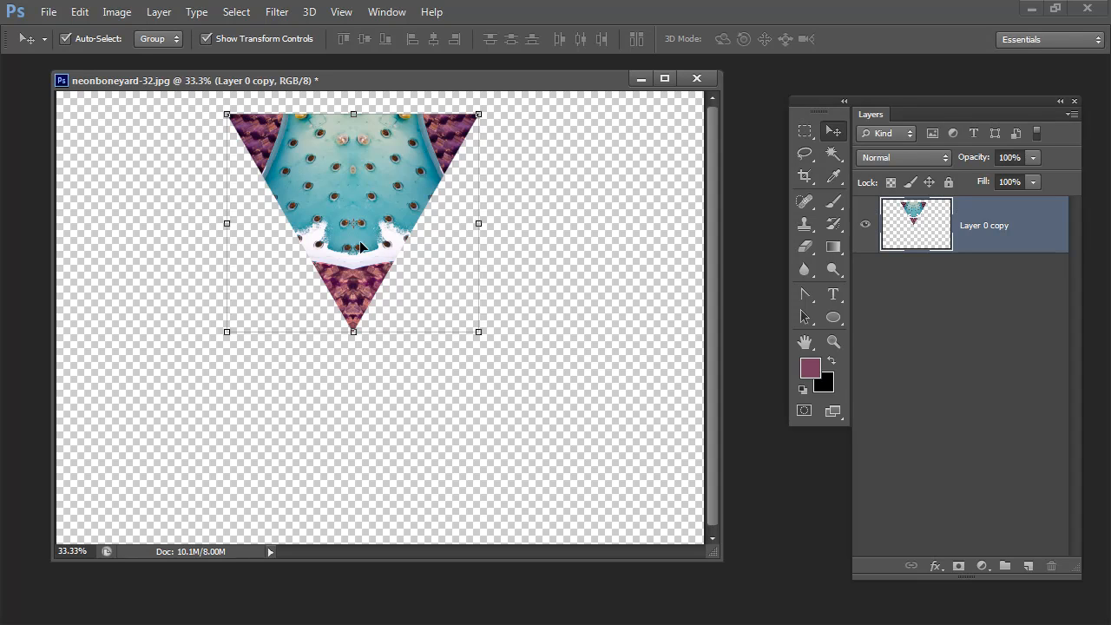
pyautogui.moveTo(535, 360)
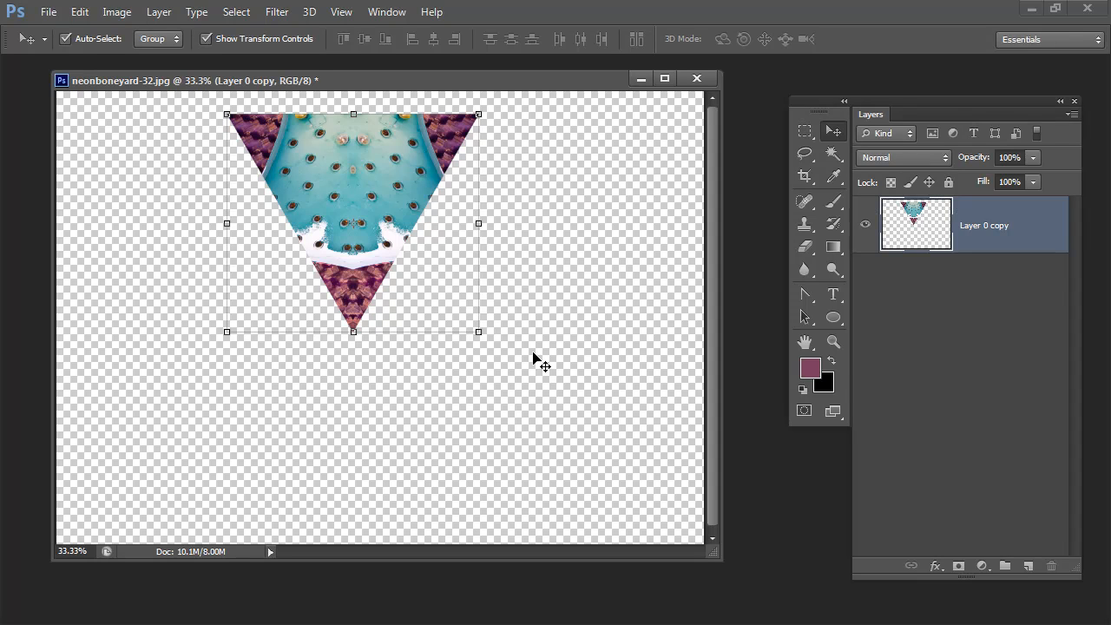
pyautogui.moveTo(532, 315)
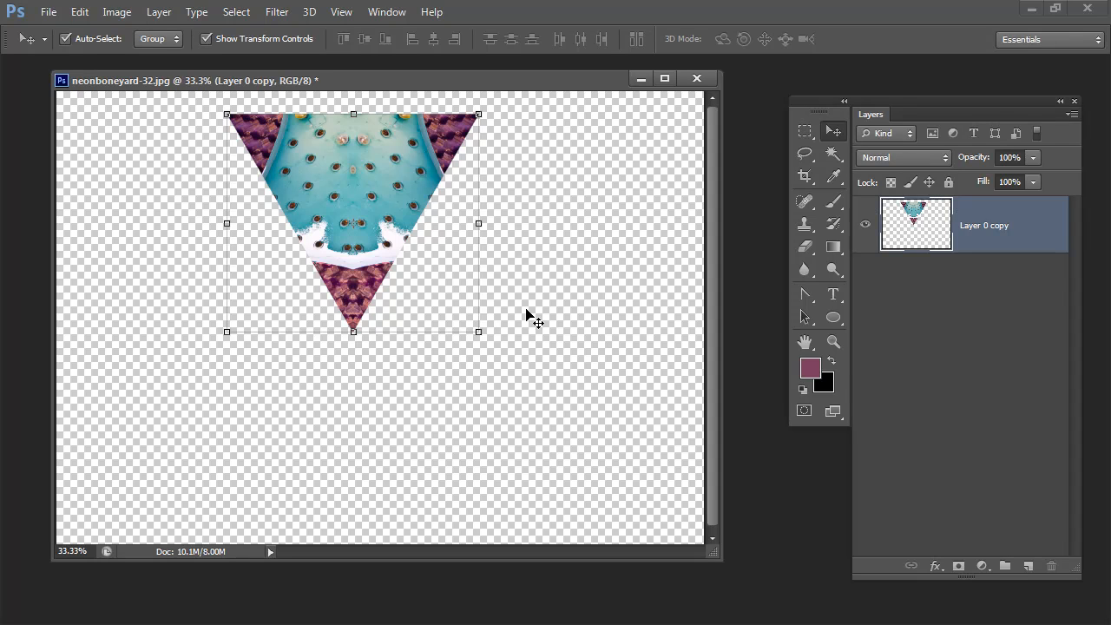
# - Duplicate the merged triangle and rotate the copy a further 60 degrees into the half hexagon
pyautogui.click(159, 11)
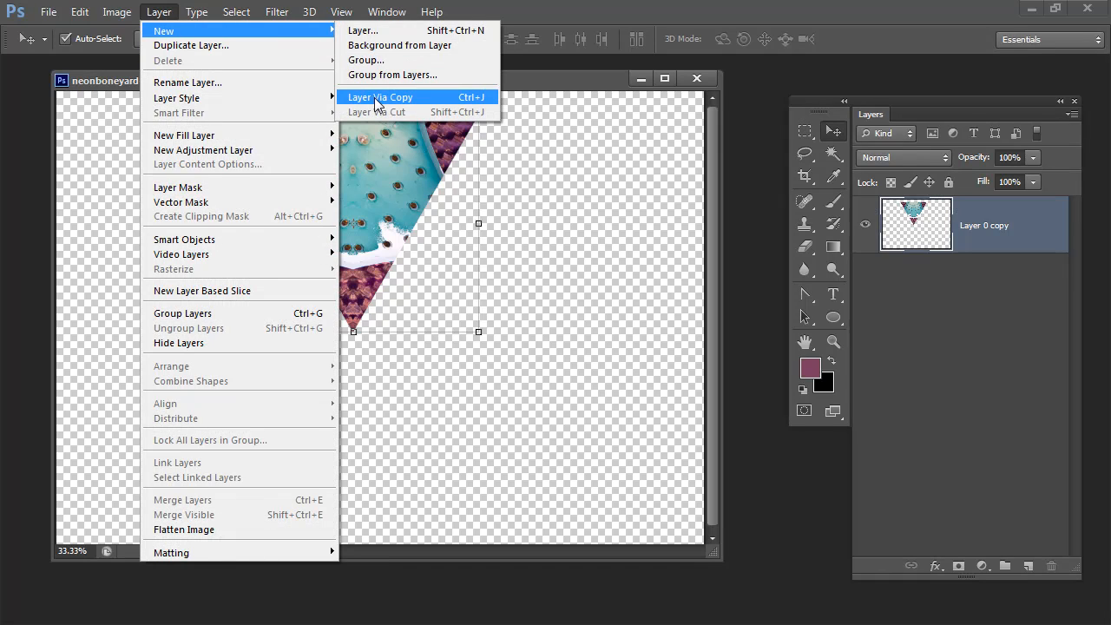
pyautogui.click(379, 96)
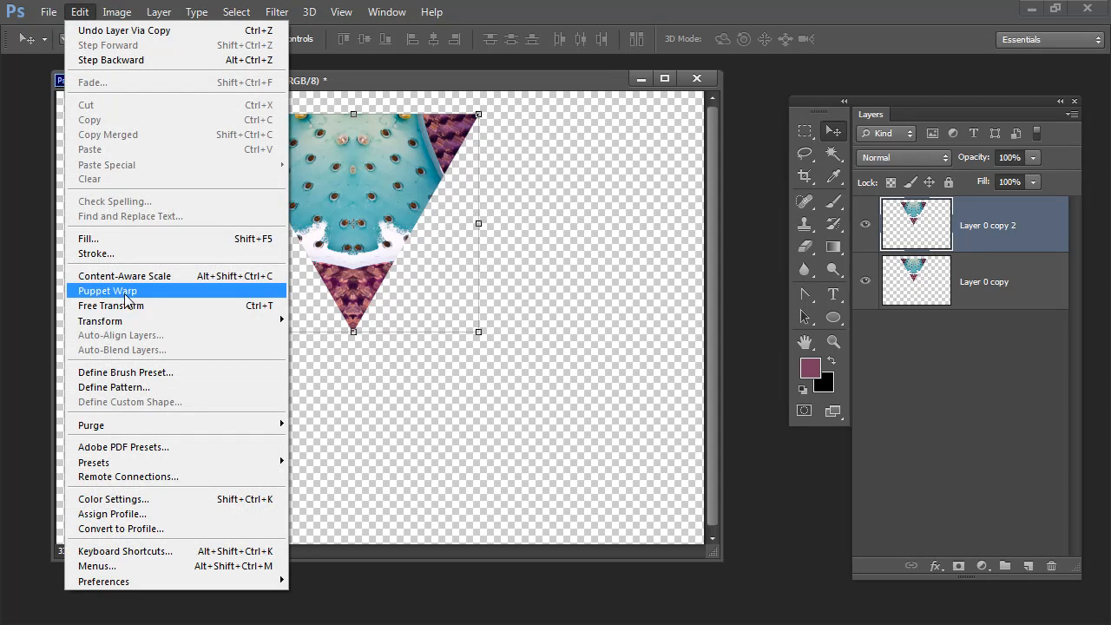
pyautogui.click(110, 305)
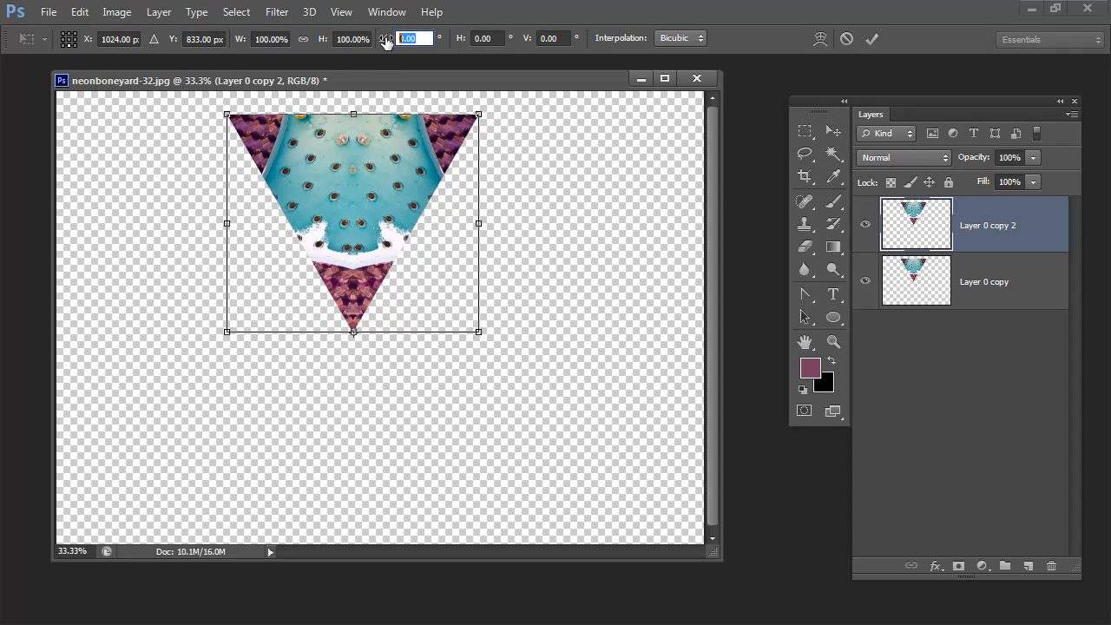
pyautogui.write('60')
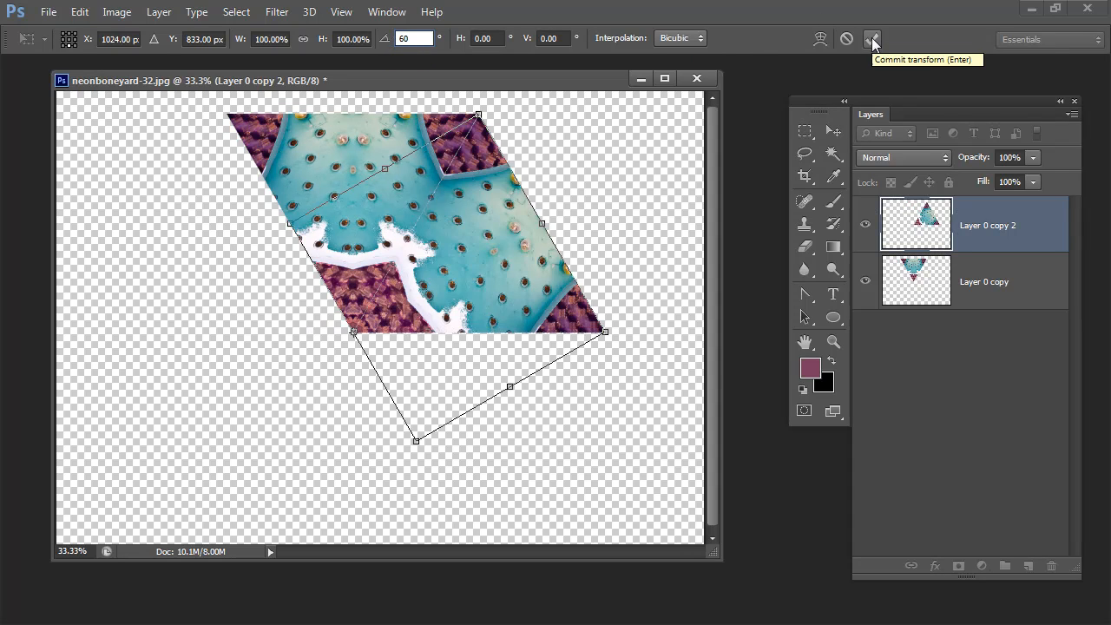
pyautogui.click(872, 40)
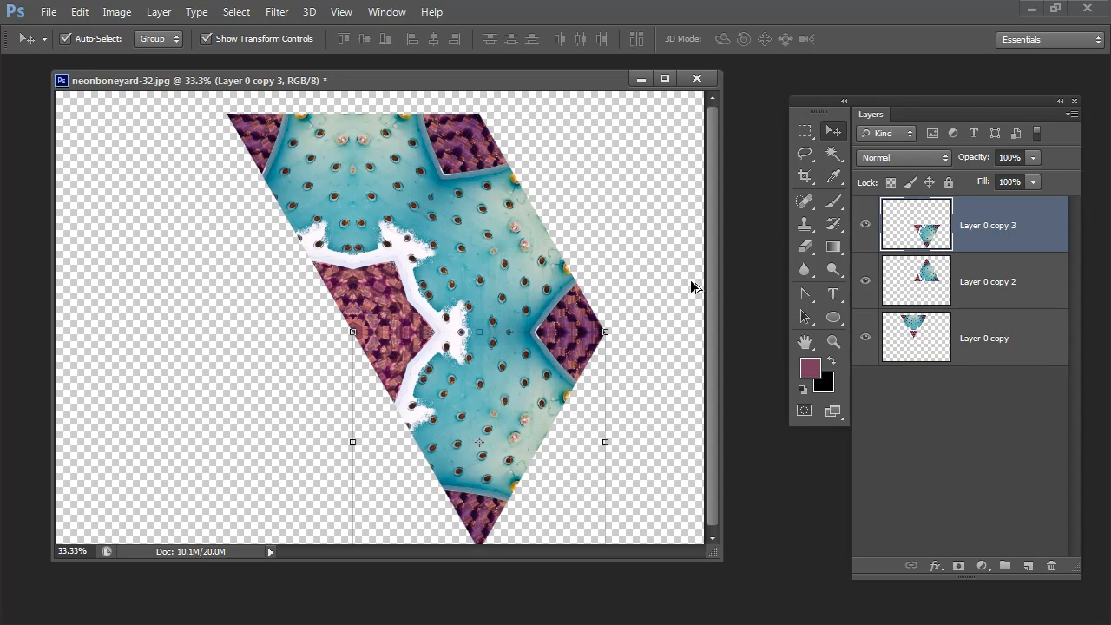
# - Duplicate the triangles with Ctrl+J to close the full six-piece hexagon
pyautogui.press('Ctrl+J')
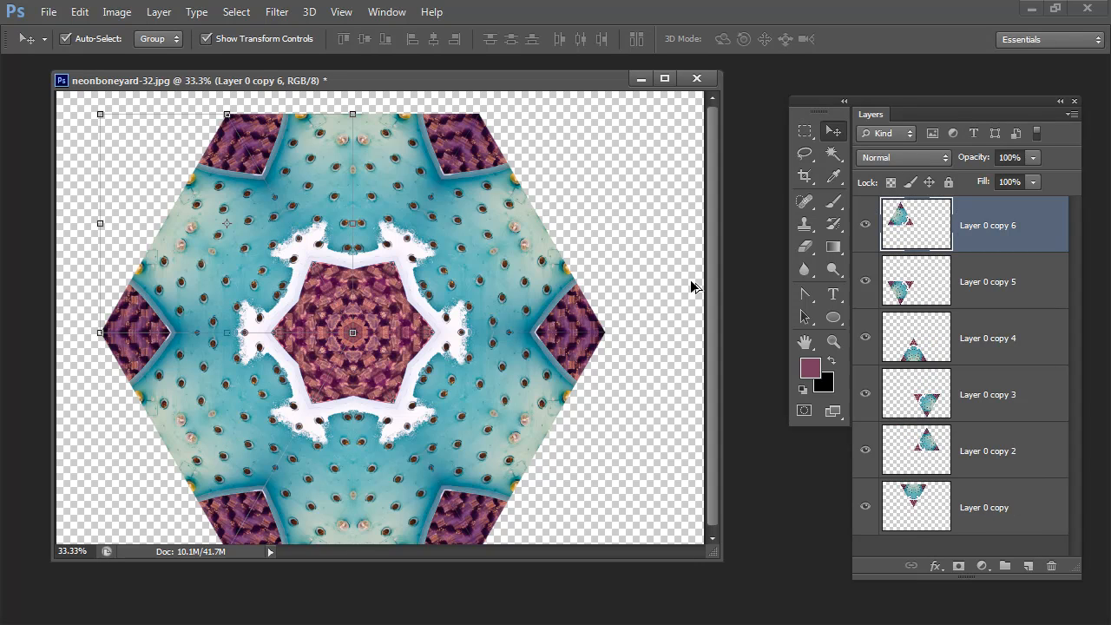
pyautogui.moveTo(978, 281)
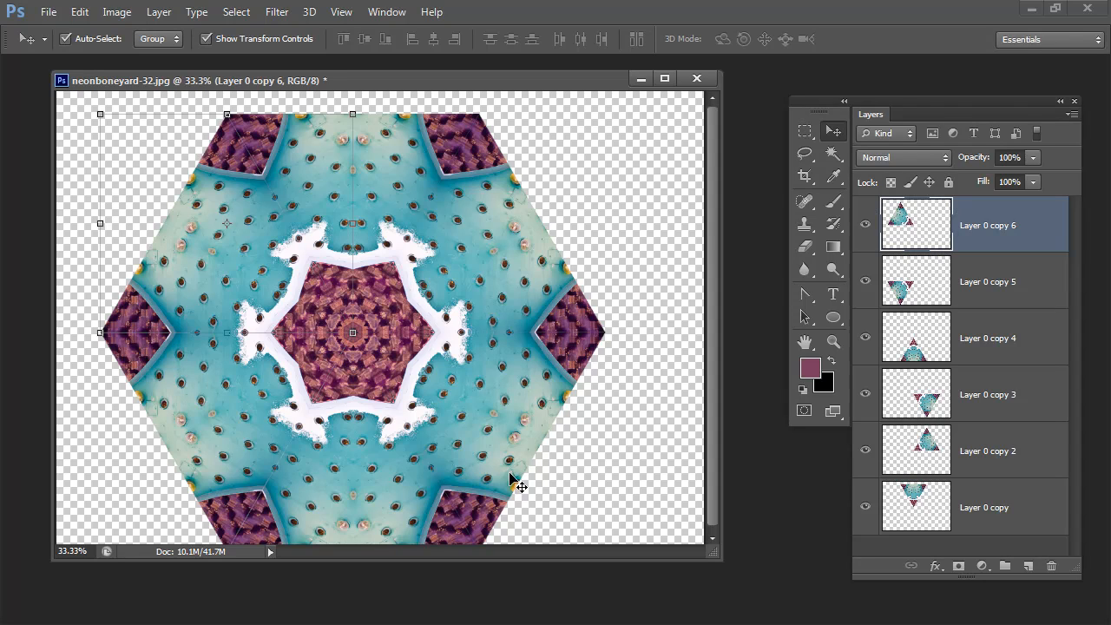
pyautogui.moveTo(983, 234)
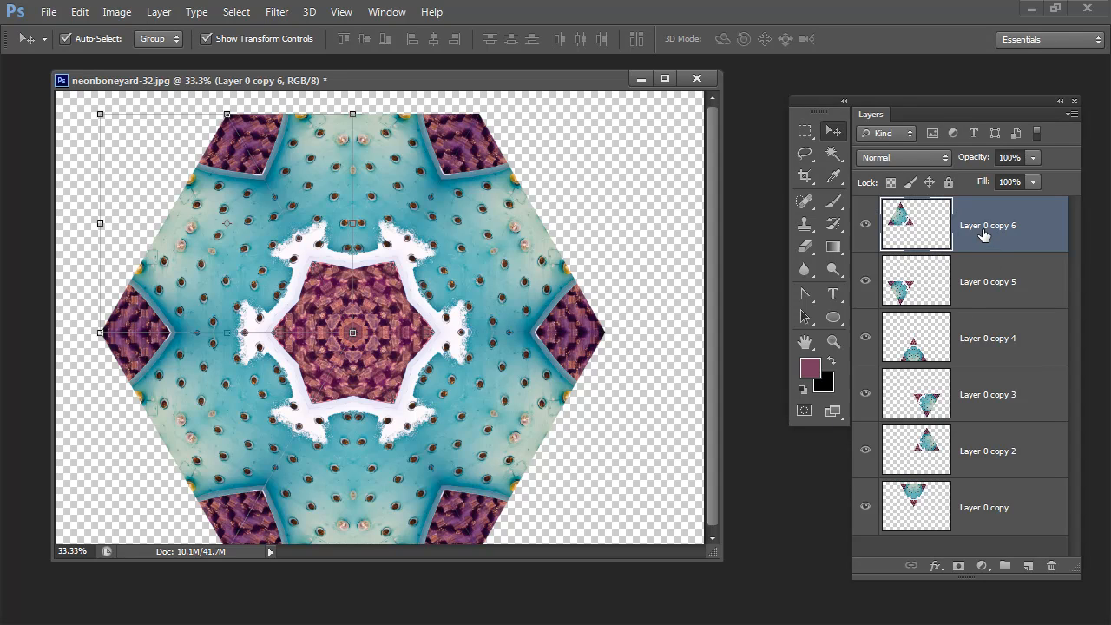
# - Select all six triangle layers and merge them into one hexagon layer
pyautogui.doubleClick(987, 506)
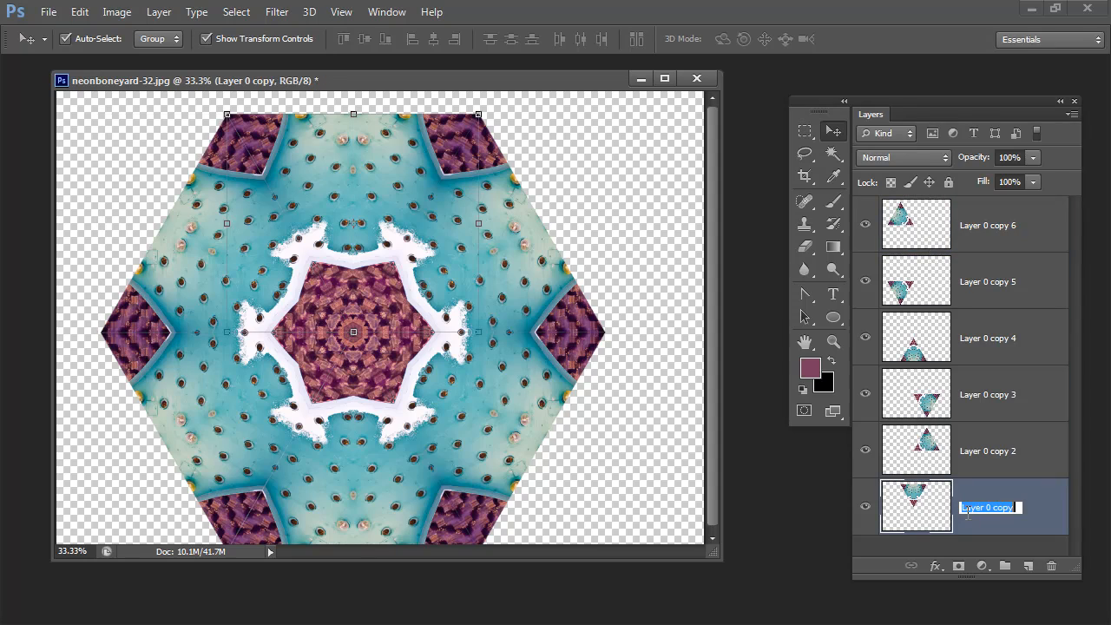
pyautogui.press('Return')
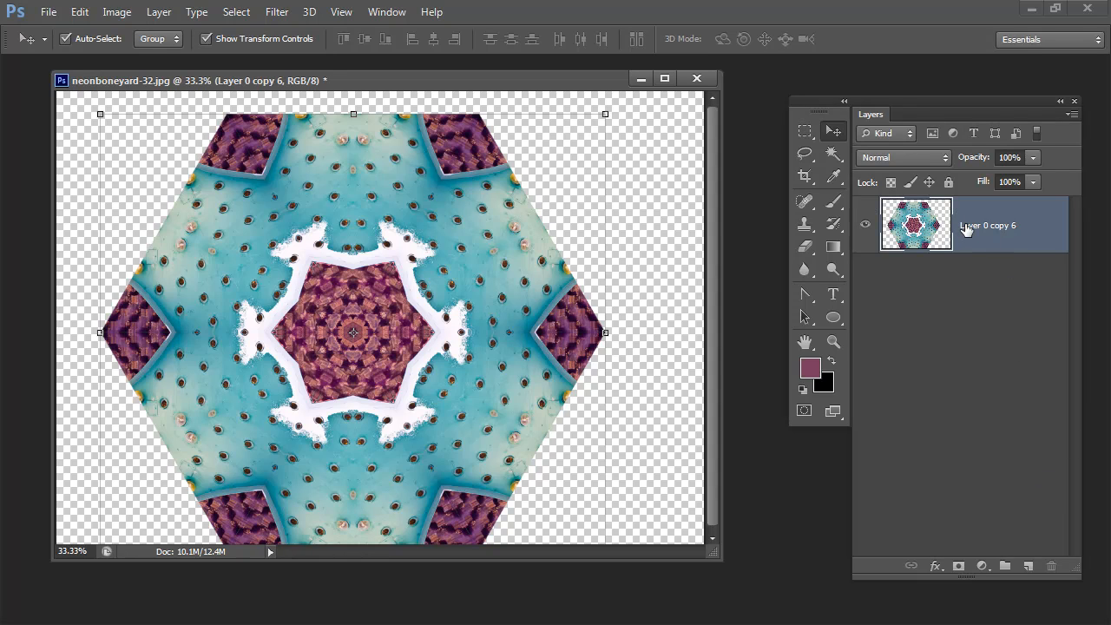
pyautogui.moveTo(206, 33)
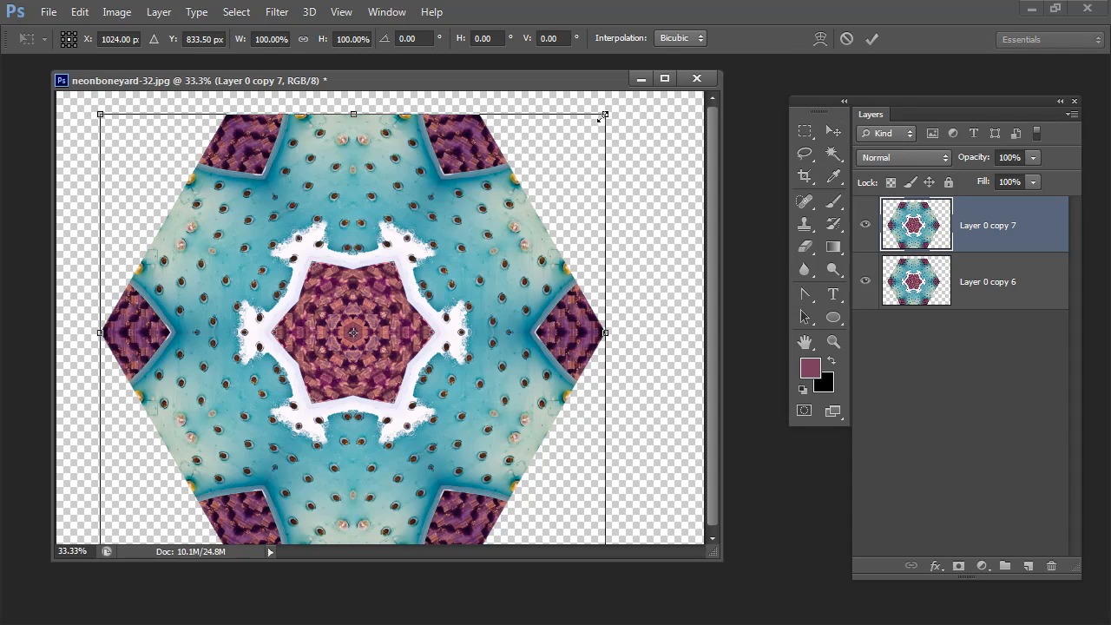
# - Scale a duplicate hexagon down from its corner to nest a smaller kaleidoscope in the centre
pyautogui.moveTo(605, 114); pyautogui.dragTo(554, 159)
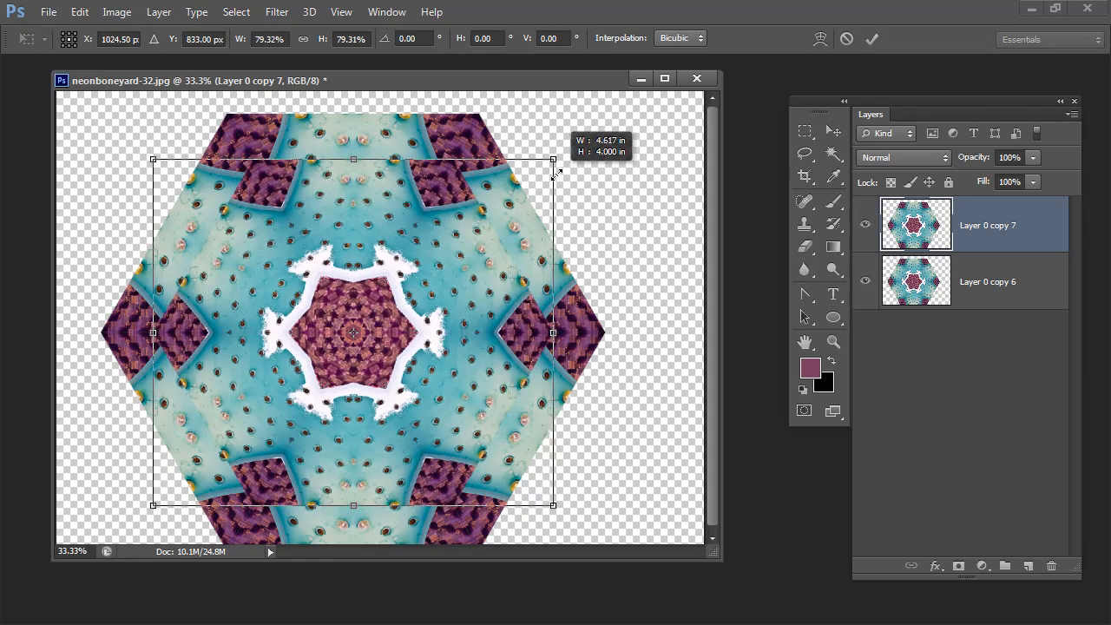
pyautogui.moveTo(553, 159); pyautogui.dragTo(507, 198)
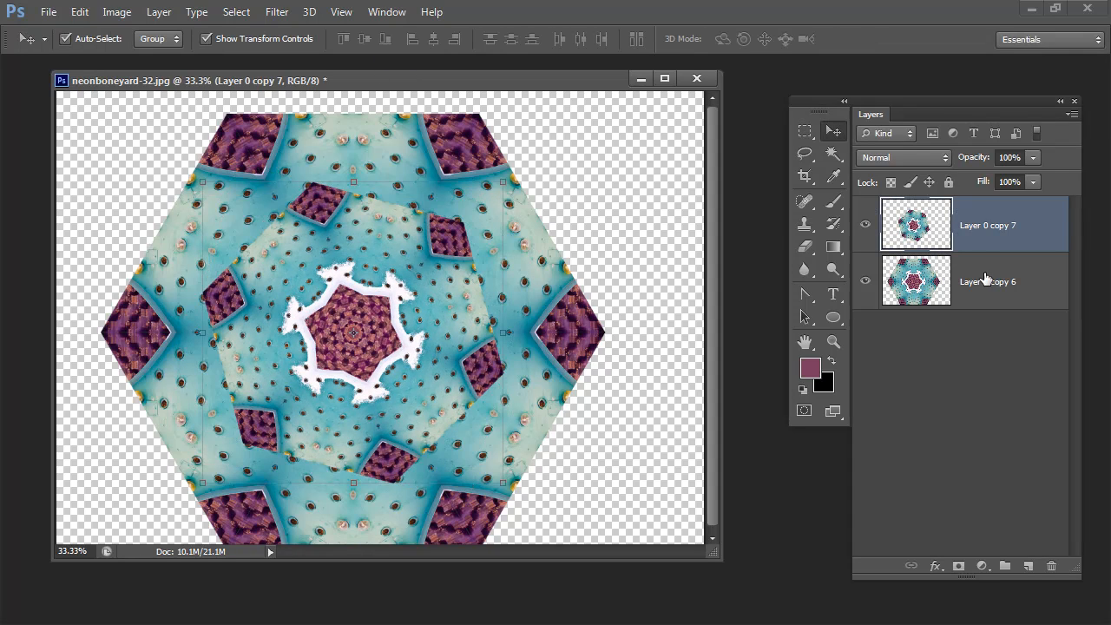
# - Duplicate the middle hexagon layer as Layer 0 copy 8
pyautogui.rightClick(986, 225)
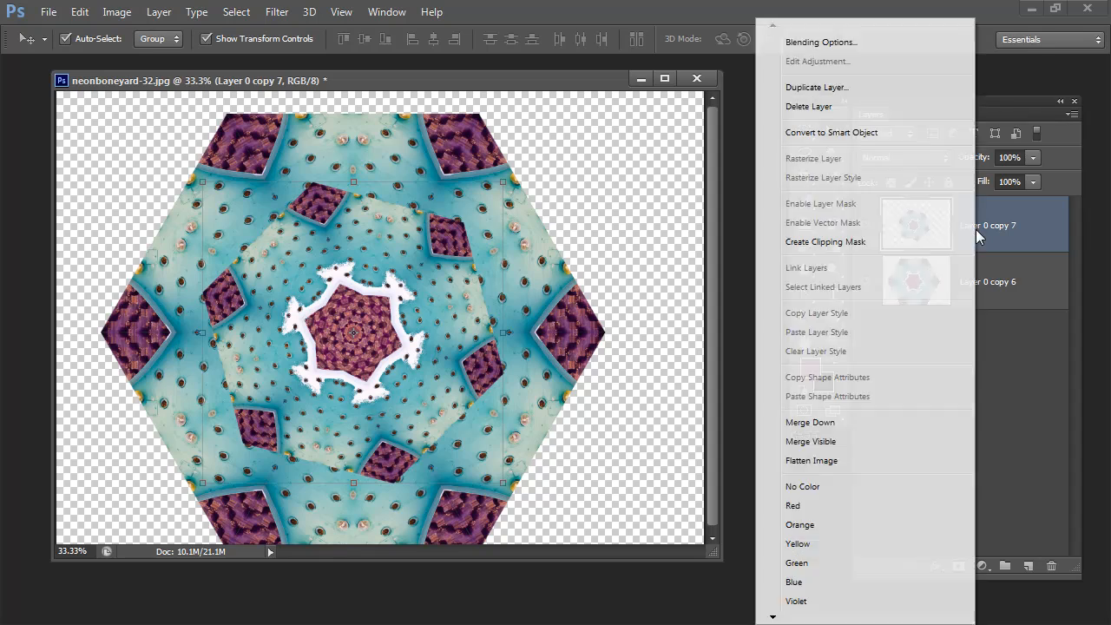
pyautogui.click(815, 87)
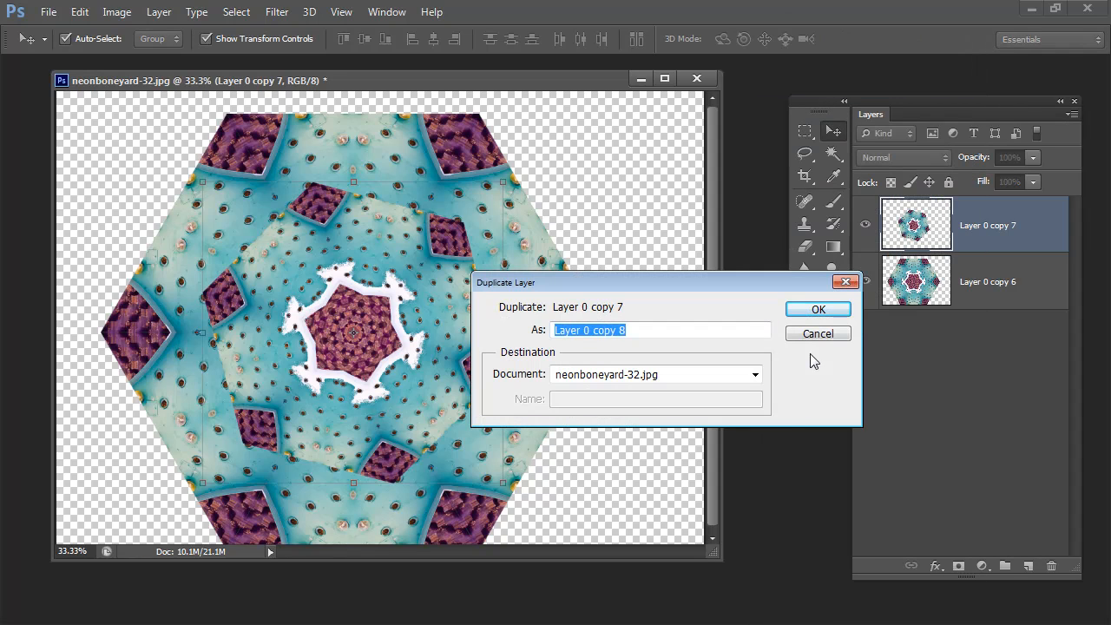
pyautogui.click(816, 308)
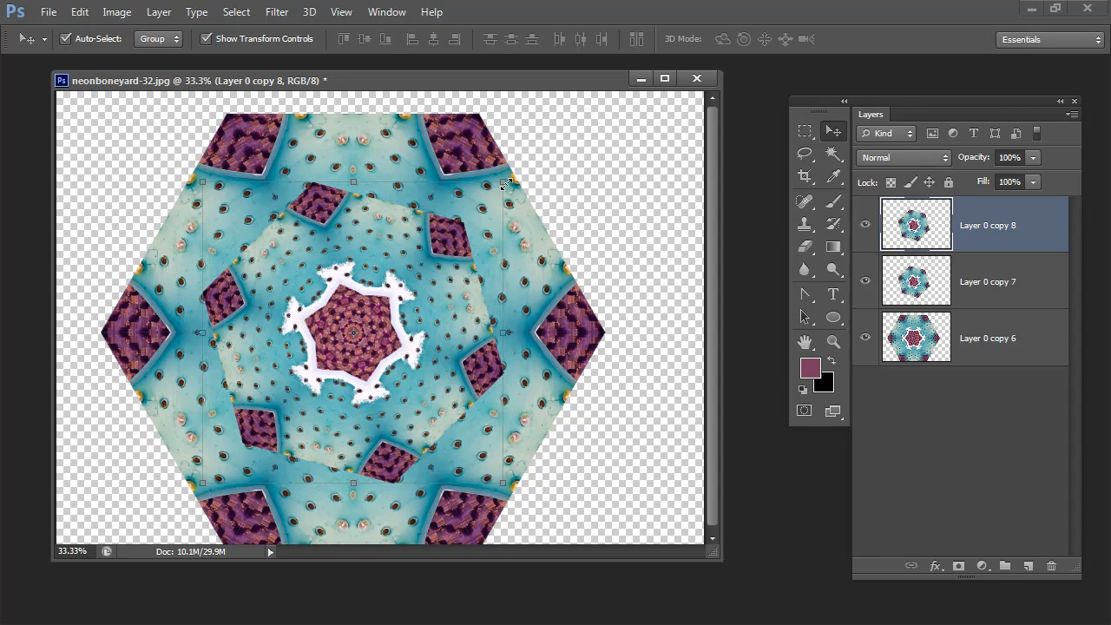
pyautogui.moveTo(503, 182)
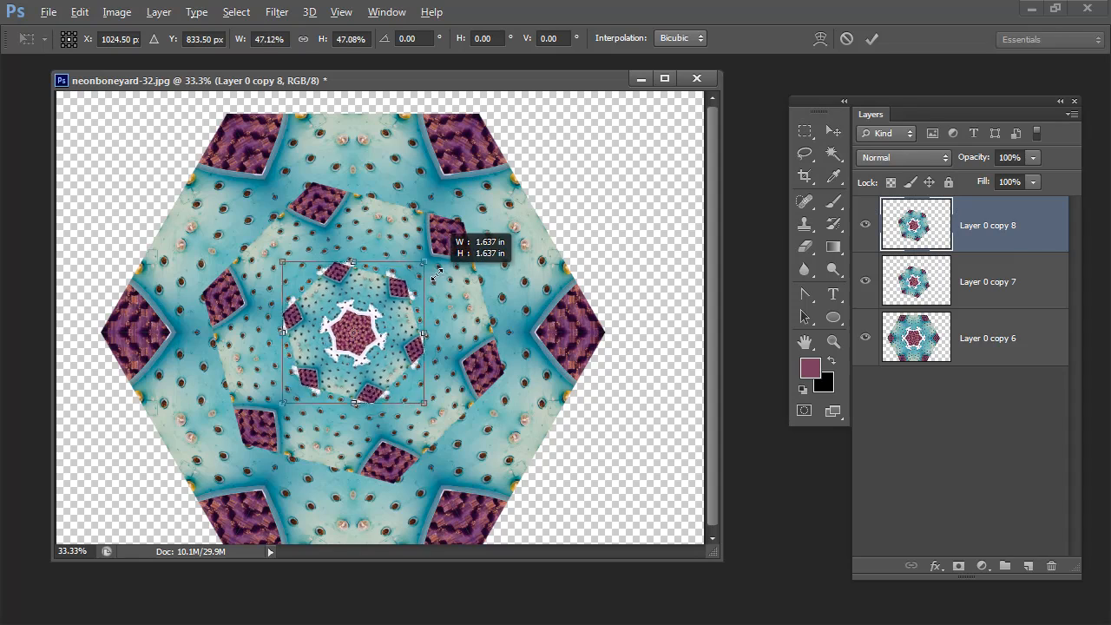
# - Free-transform the new copy smaller at the centre with a 30 degree rotation
pyautogui.moveTo(424, 401); pyautogui.dragTo(395, 375)
pyautogui.write('30')
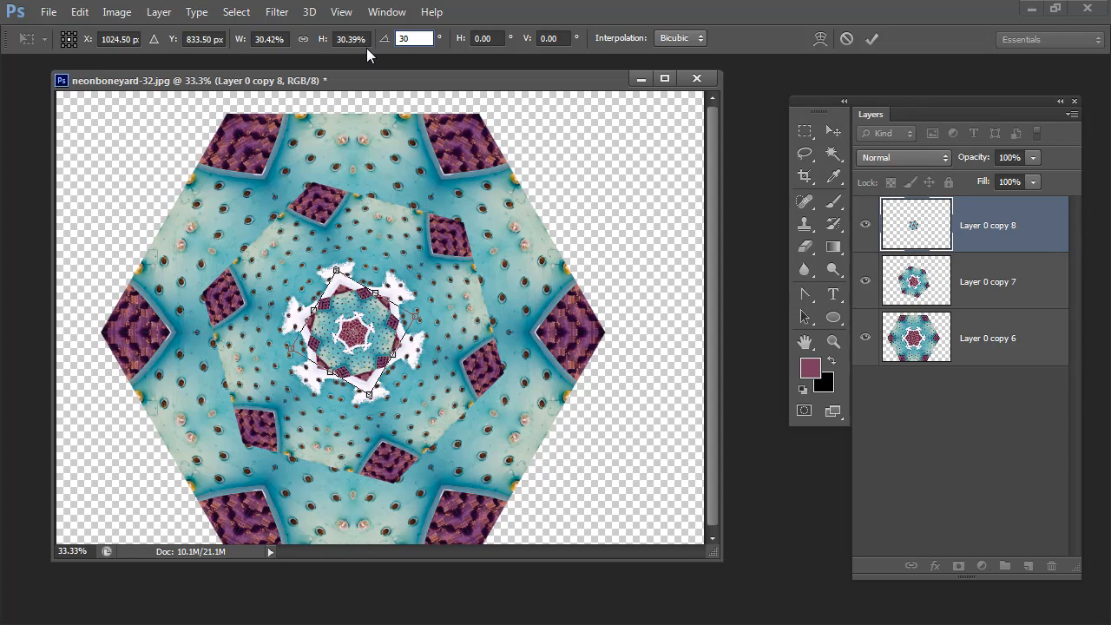
pyautogui.click(872, 38)
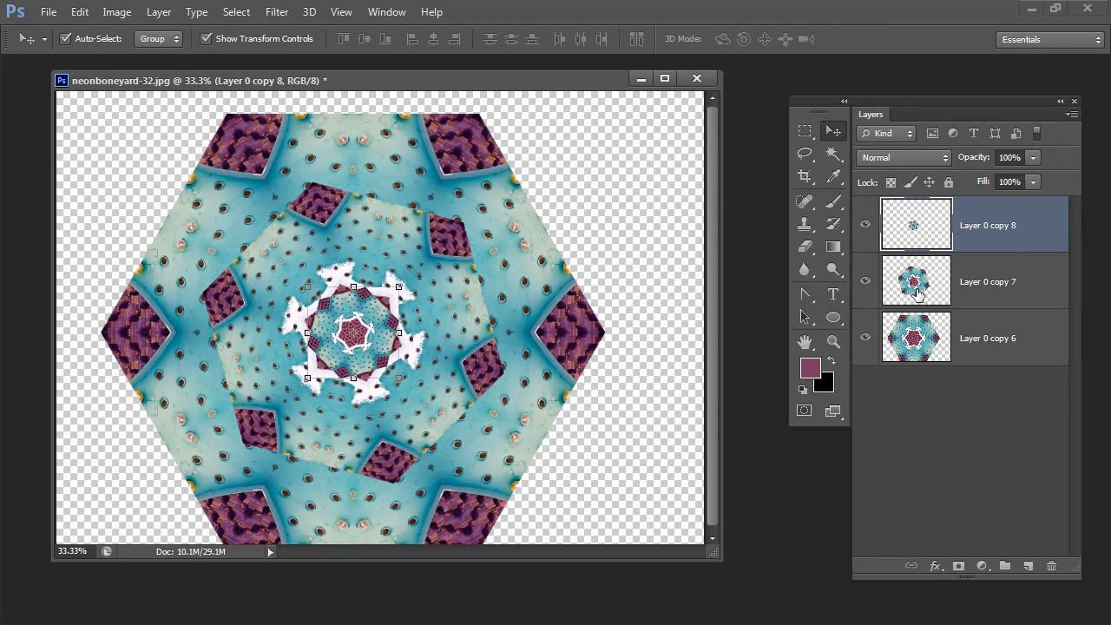
pyautogui.click(118, 12)
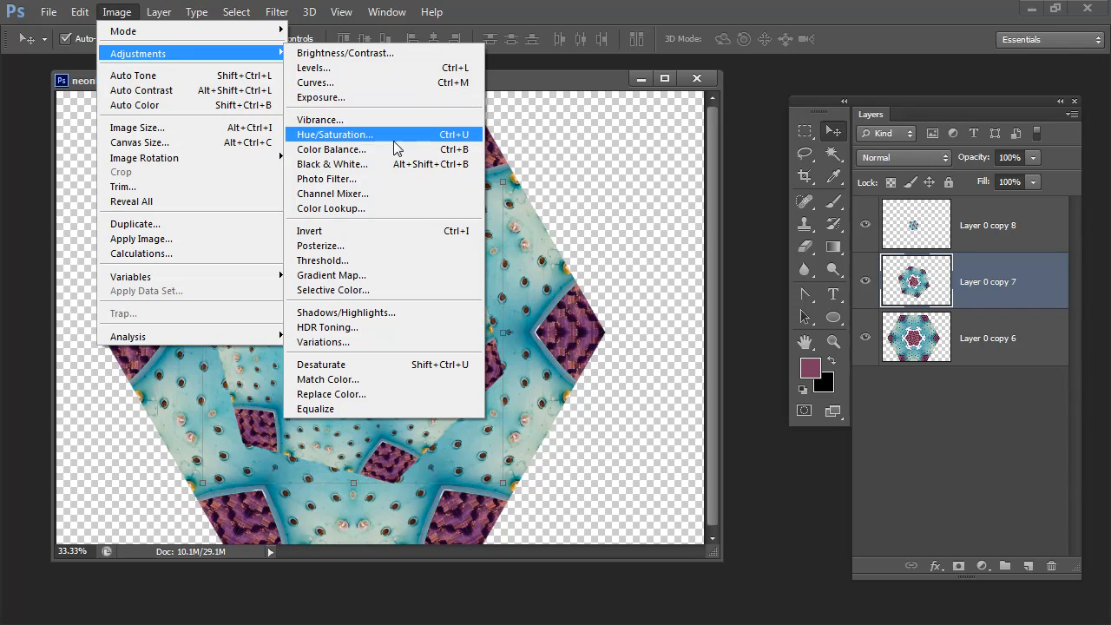
# - Shift the middle hexagon copy toward pale green with Hue/Saturation
pyautogui.click(334, 134)
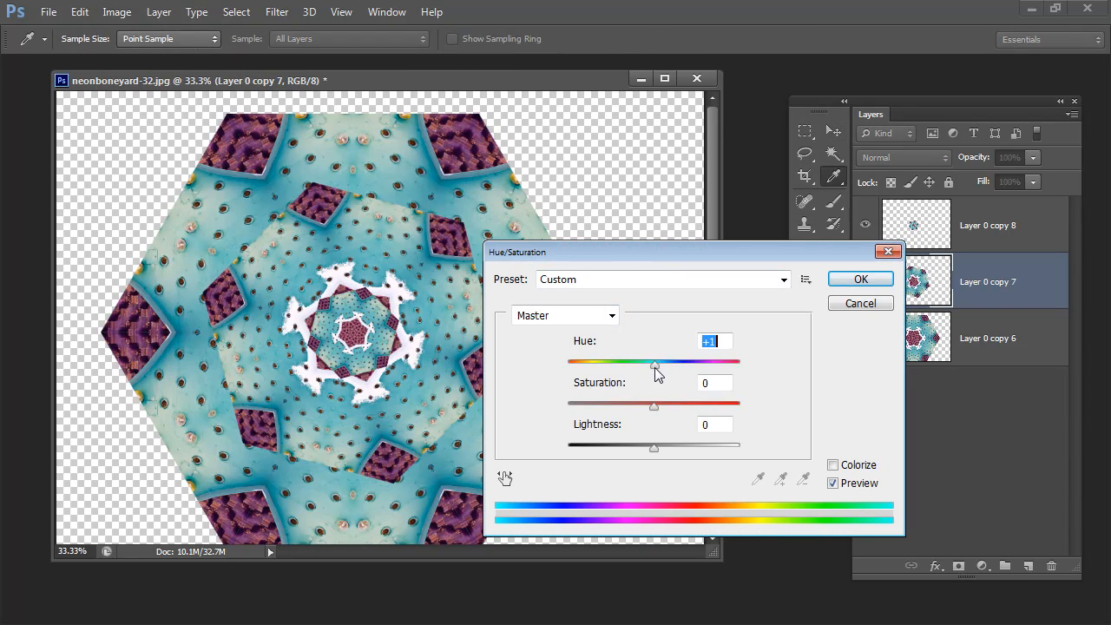
pyautogui.moveTo(655, 363); pyautogui.dragTo(627, 362)
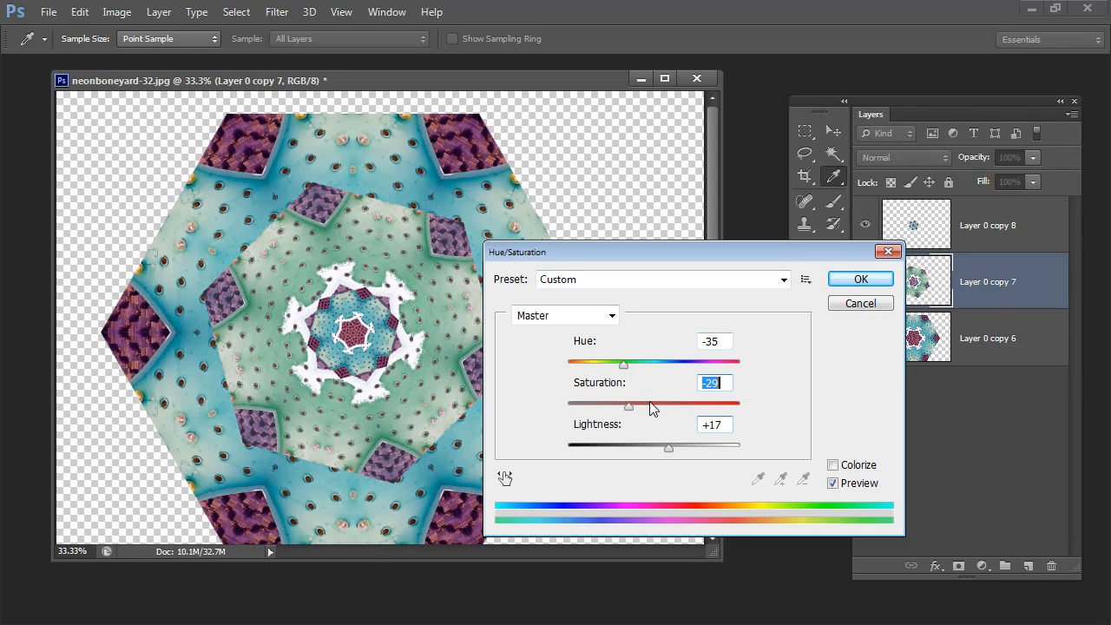
pyautogui.click(860, 278)
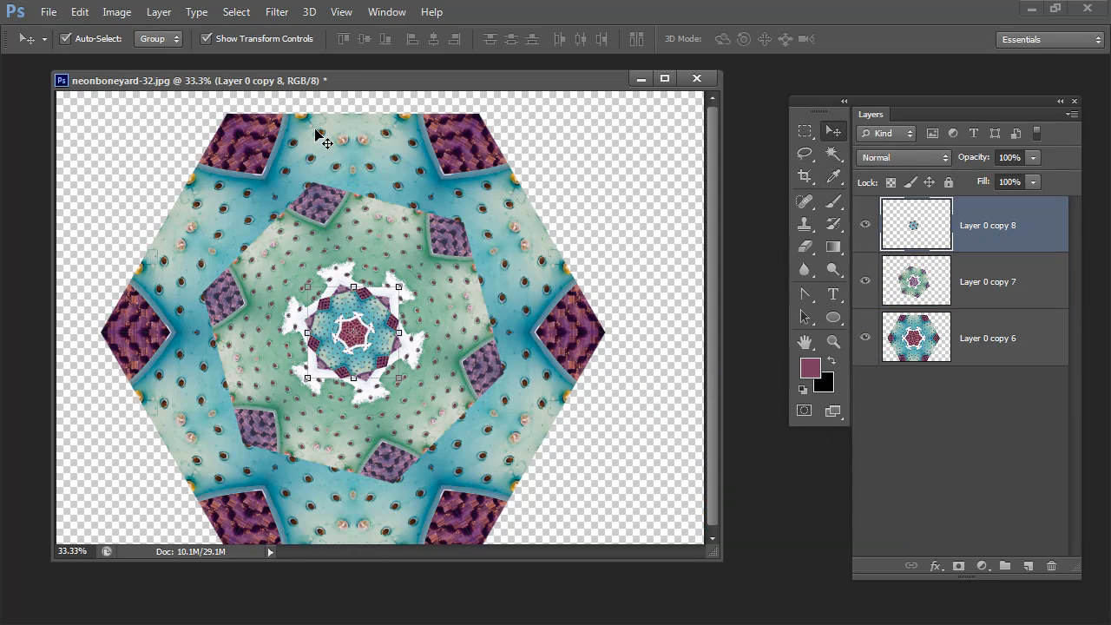
# - Recolour the smallest centre copy purple, lowering its saturation and lightness
pyautogui.click(117, 11)
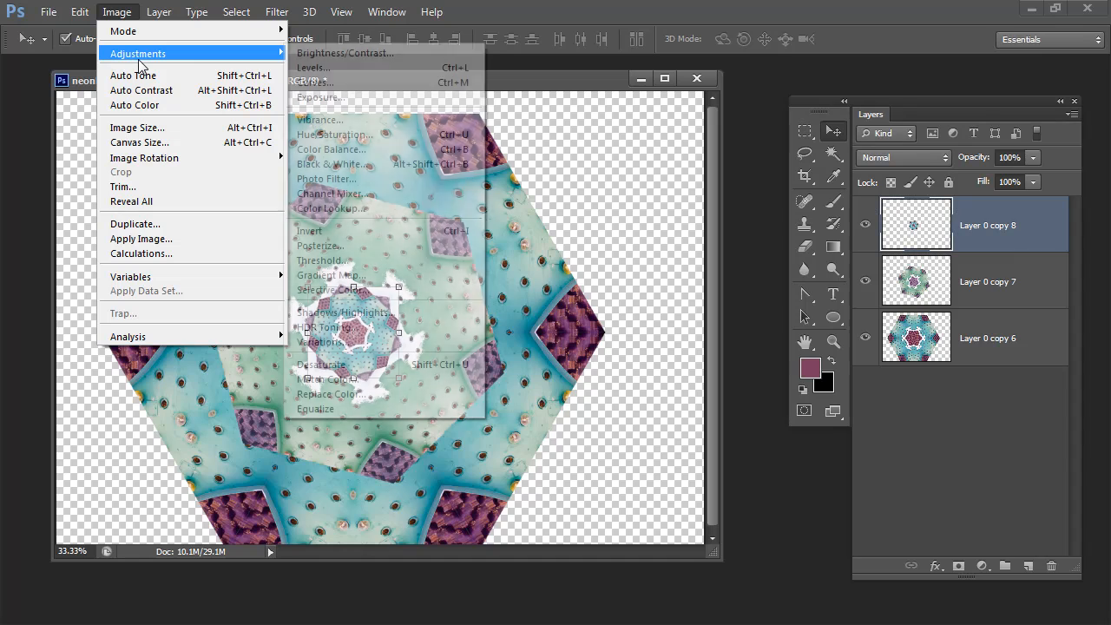
pyautogui.click(334, 135)
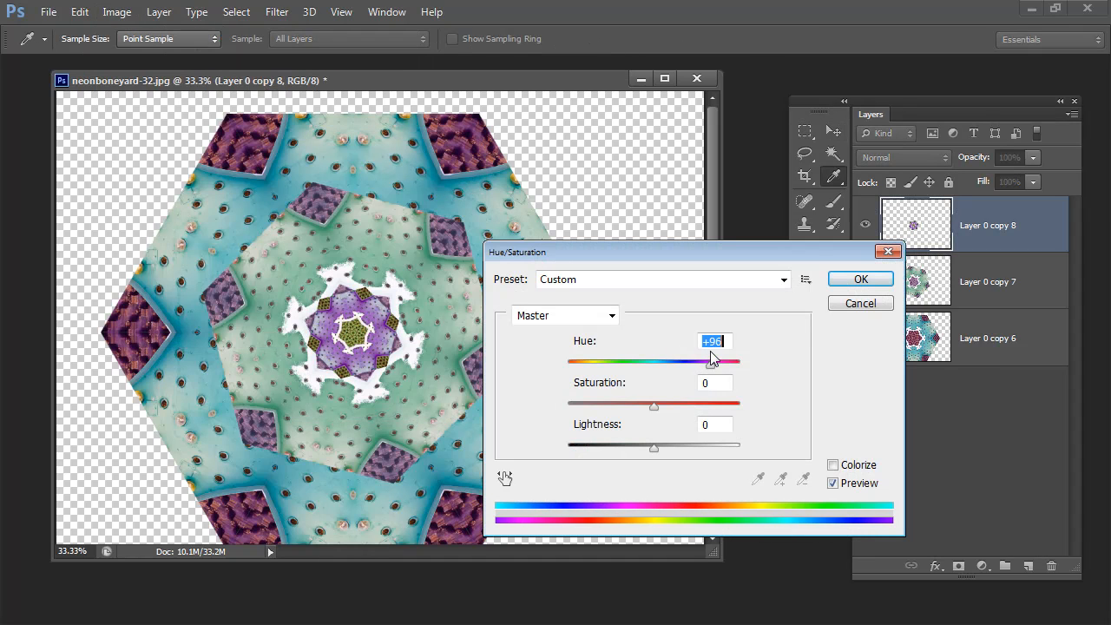
pyautogui.moveTo(654, 444); pyautogui.dragTo(644, 444)
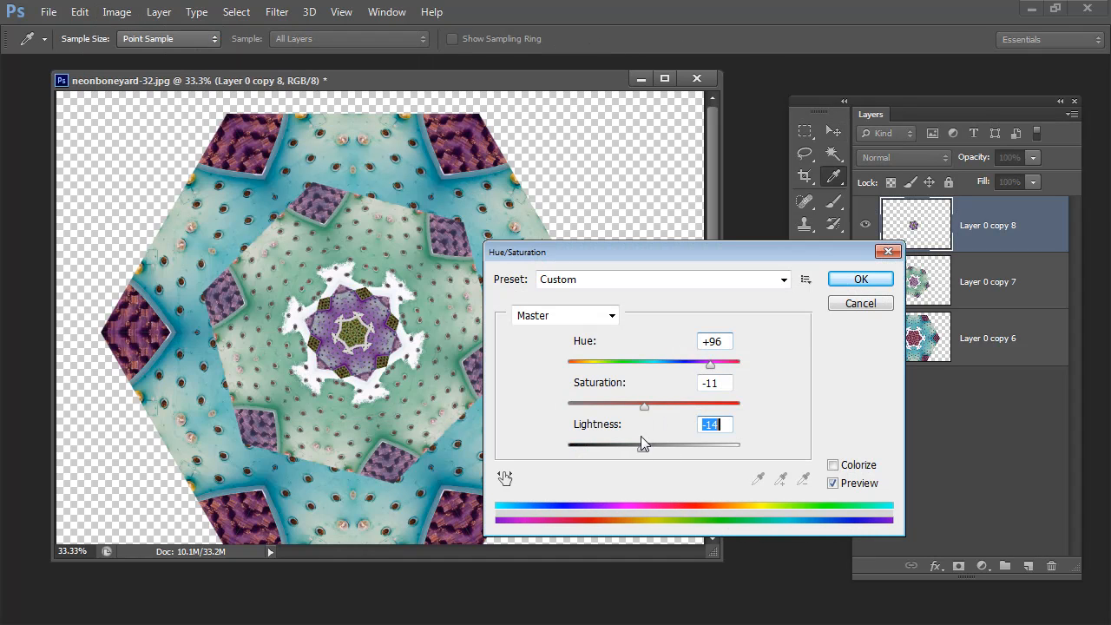
pyautogui.click(860, 279)
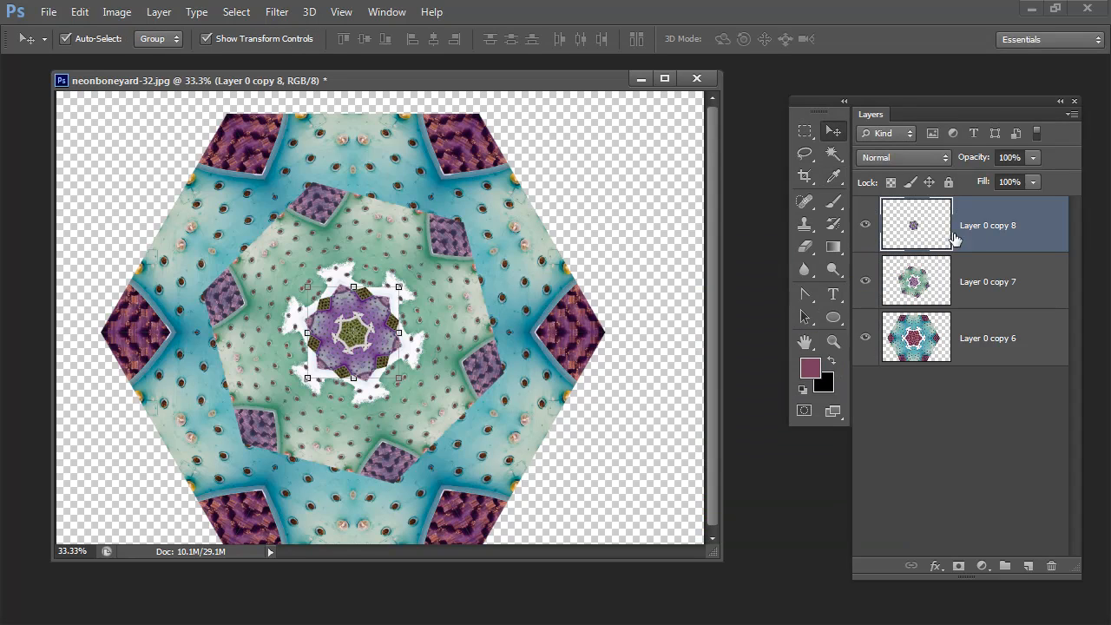
pyautogui.click(987, 337)
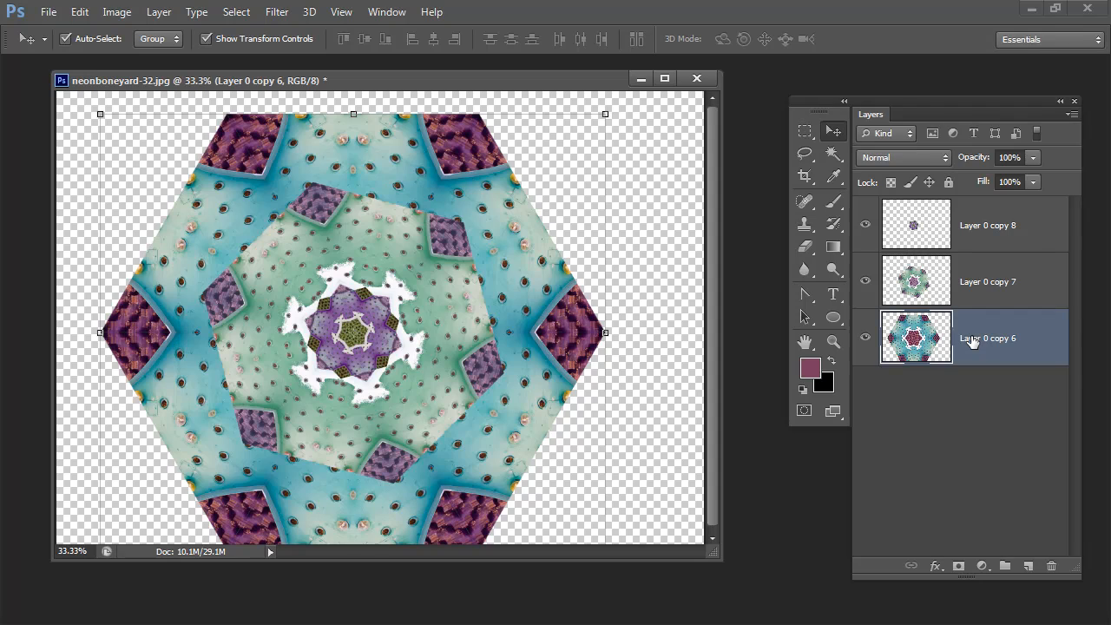
pyautogui.moveTo(972, 337)
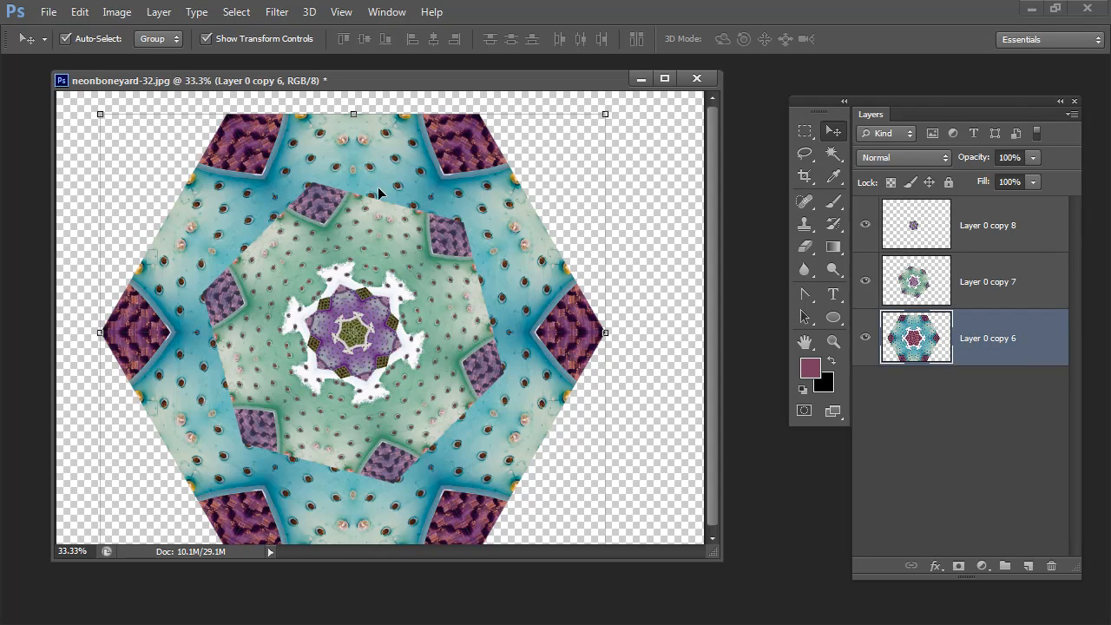
pyautogui.moveTo(346, 213)
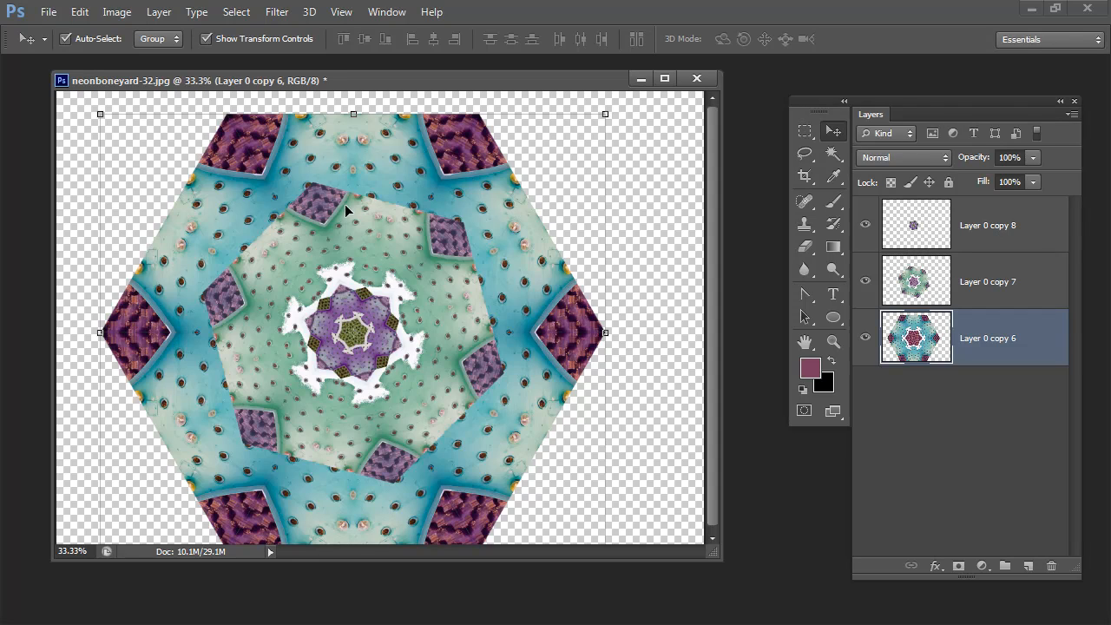
pyautogui.moveTo(533, 335)
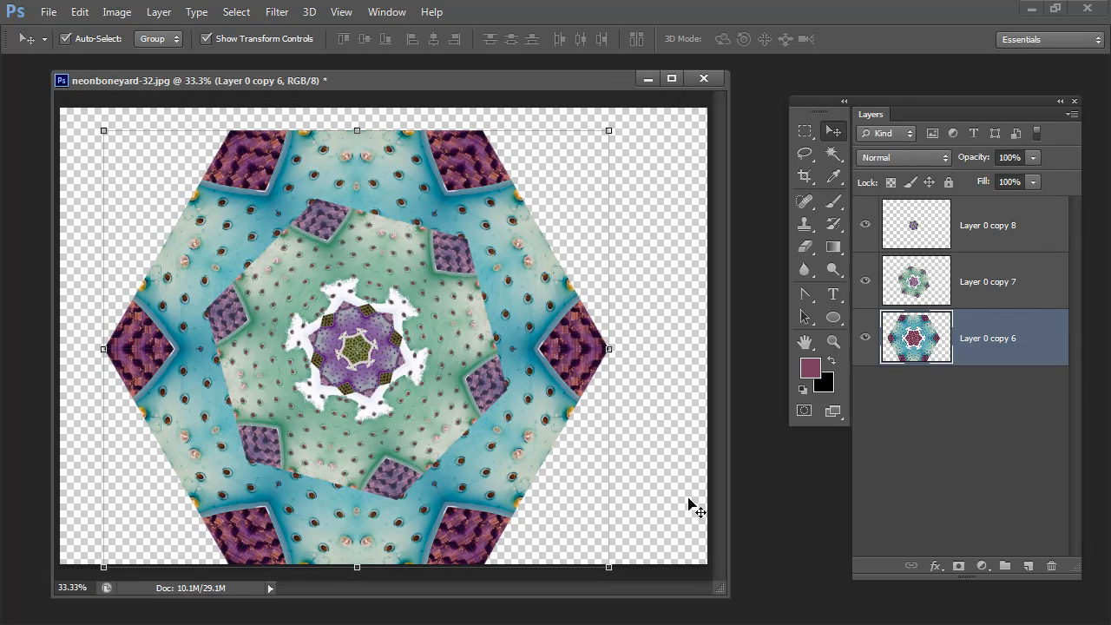
pyautogui.moveTo(694, 501)
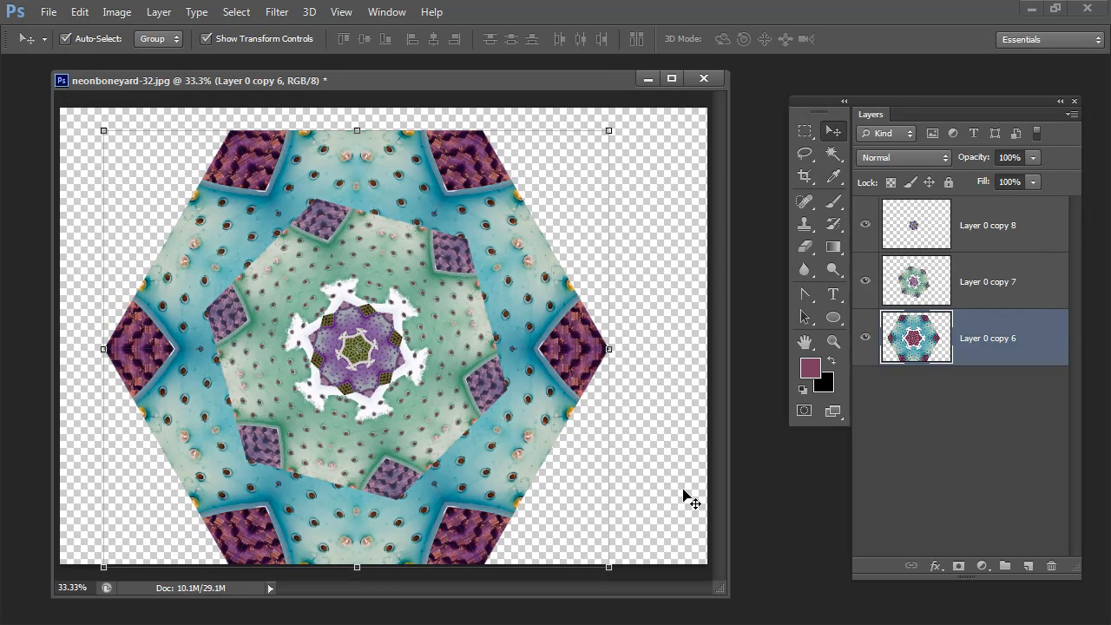